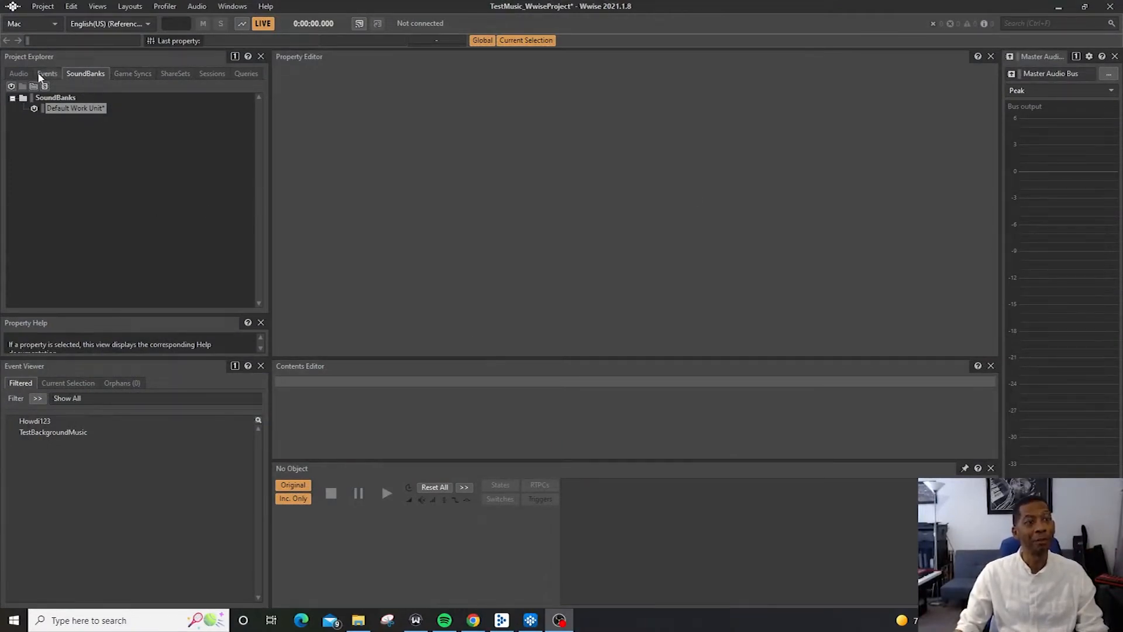
Add a new child SoundBank under the Default Work Unit and name it Test123.
left_click(47, 73)
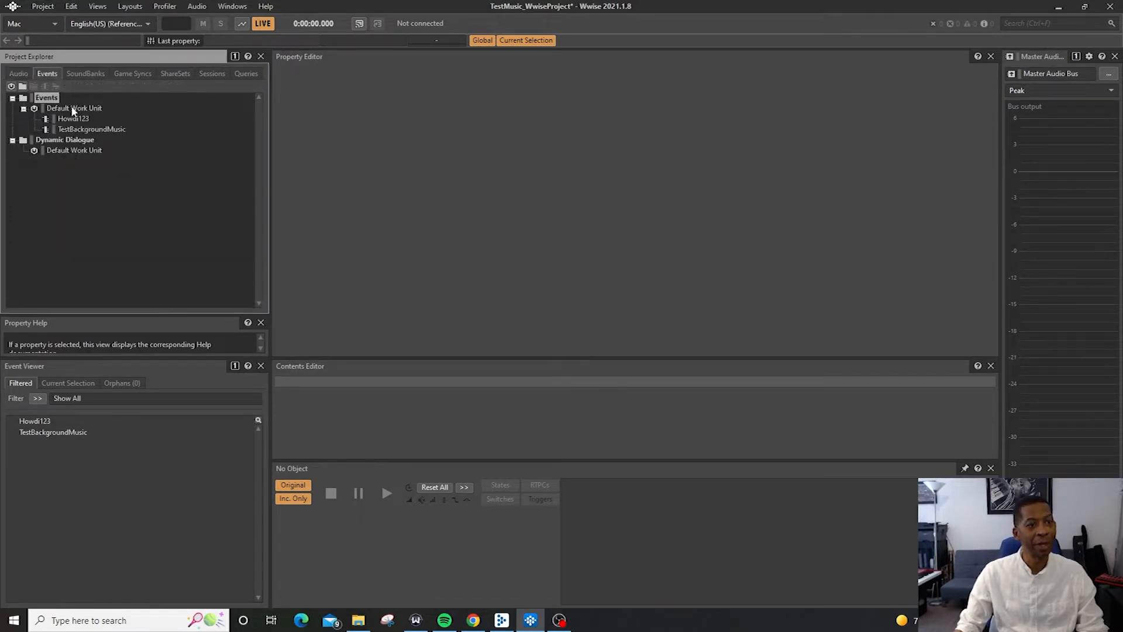
left_click(85, 72)
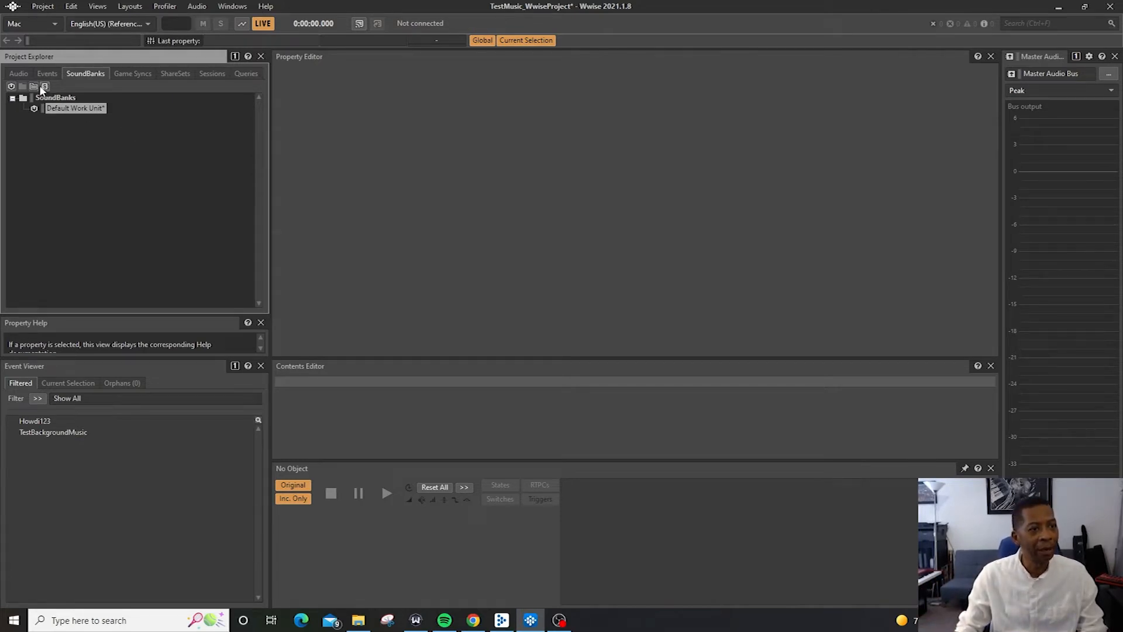
right_click(64, 108)
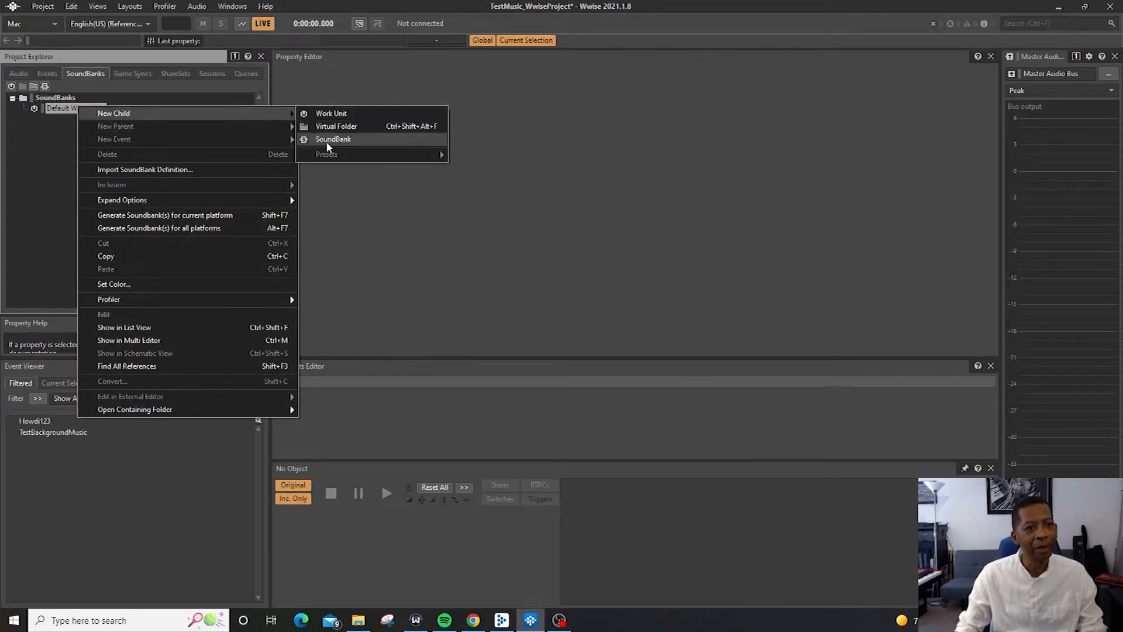
left_click(333, 139)
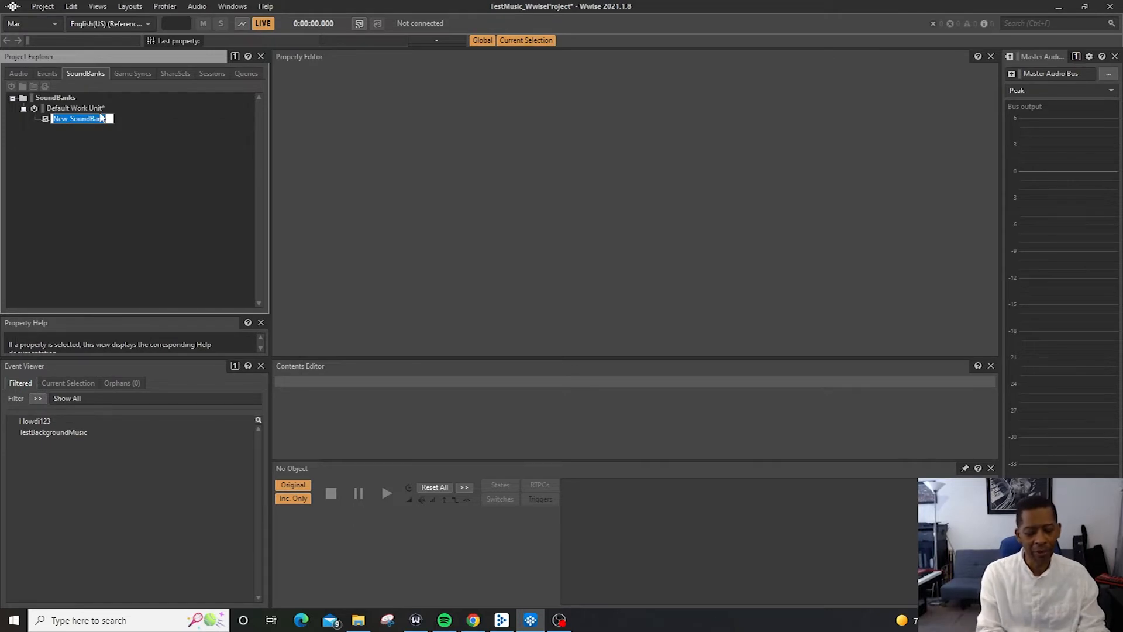
type("Te")
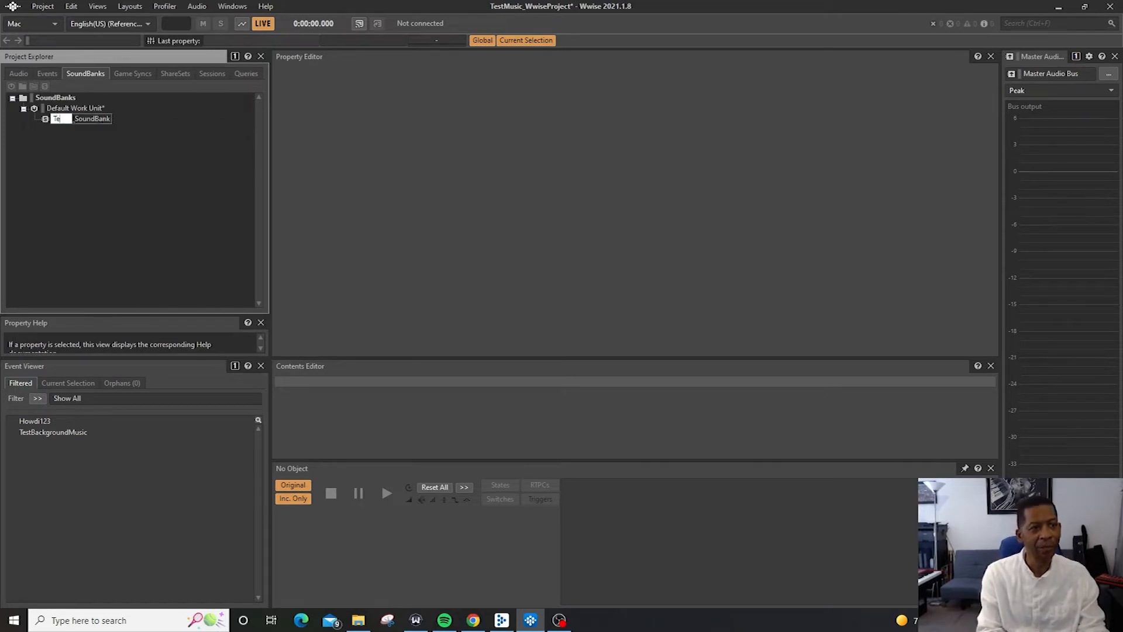
type("Test123")
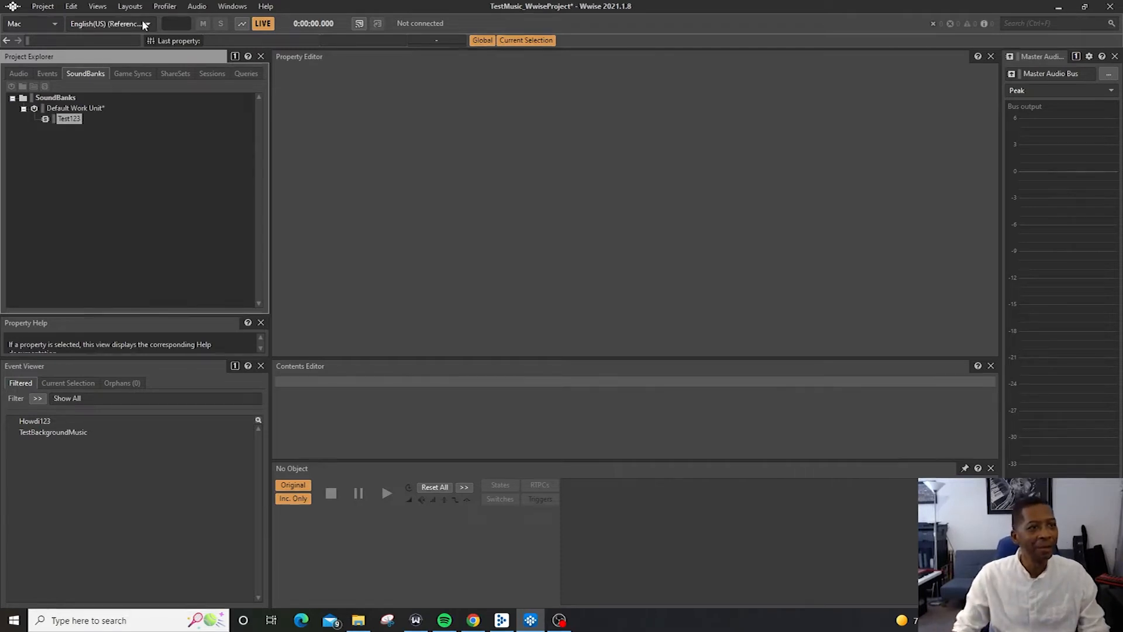
Switch to the SoundBank layout and select the Test123 bank to receive Howdi123 and TestBackgroundMusic.
left_click(130, 7)
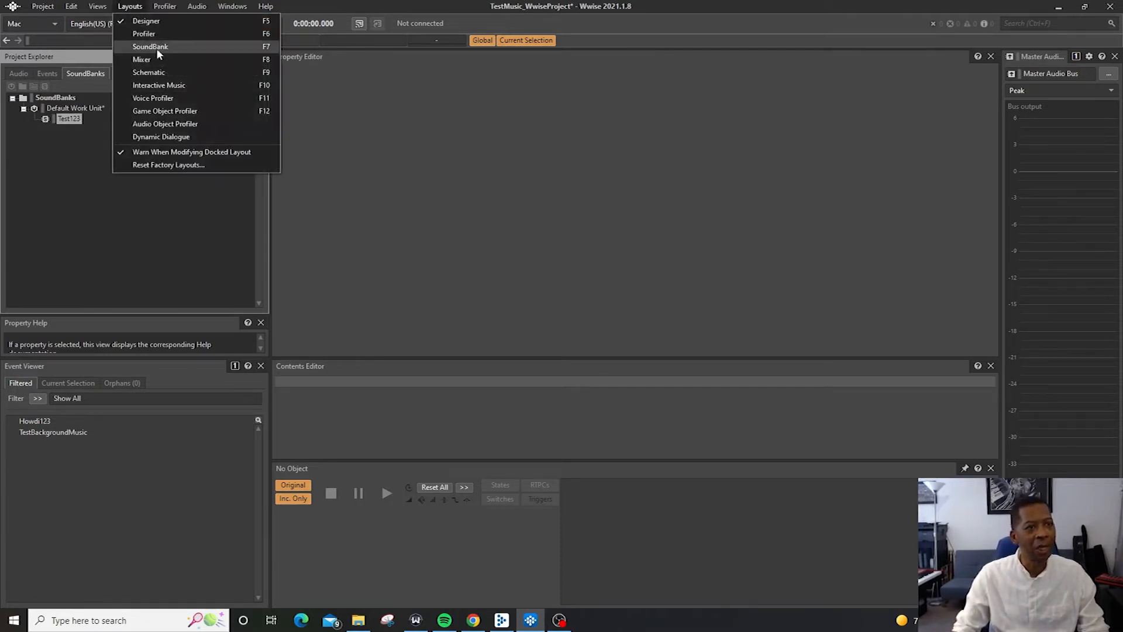
left_click(151, 47)
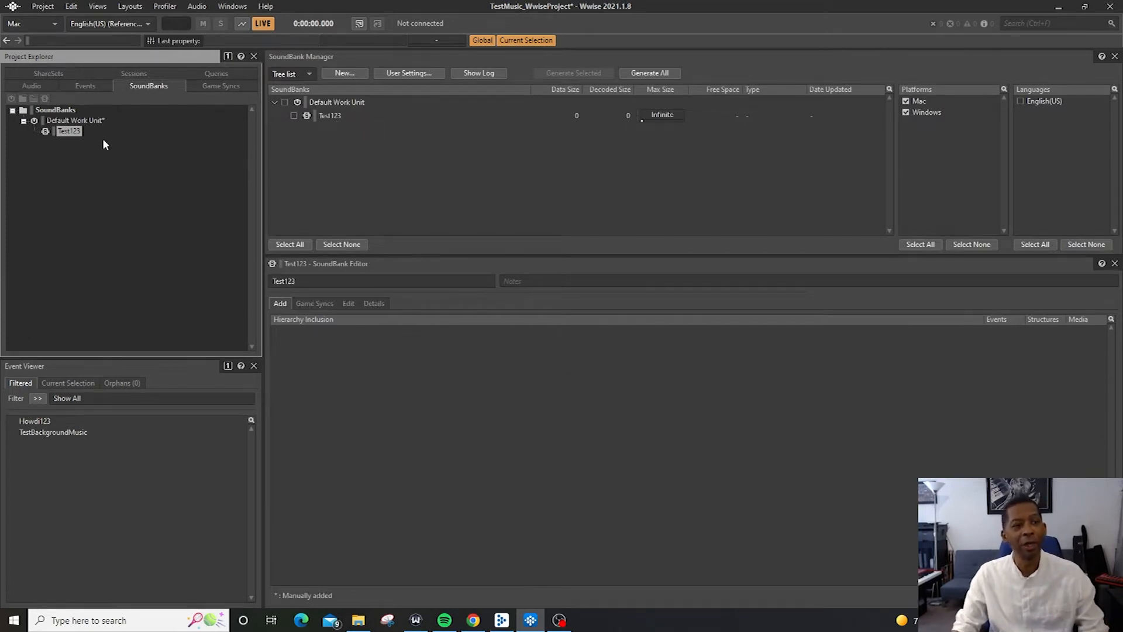
left_click(75, 120)
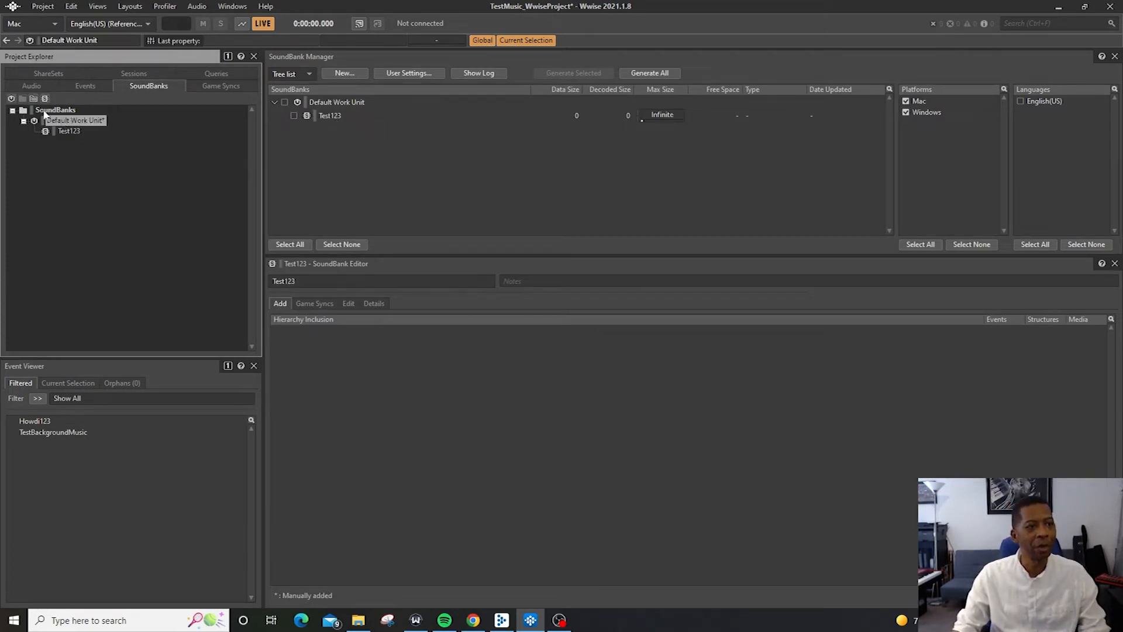
left_click(343, 72)
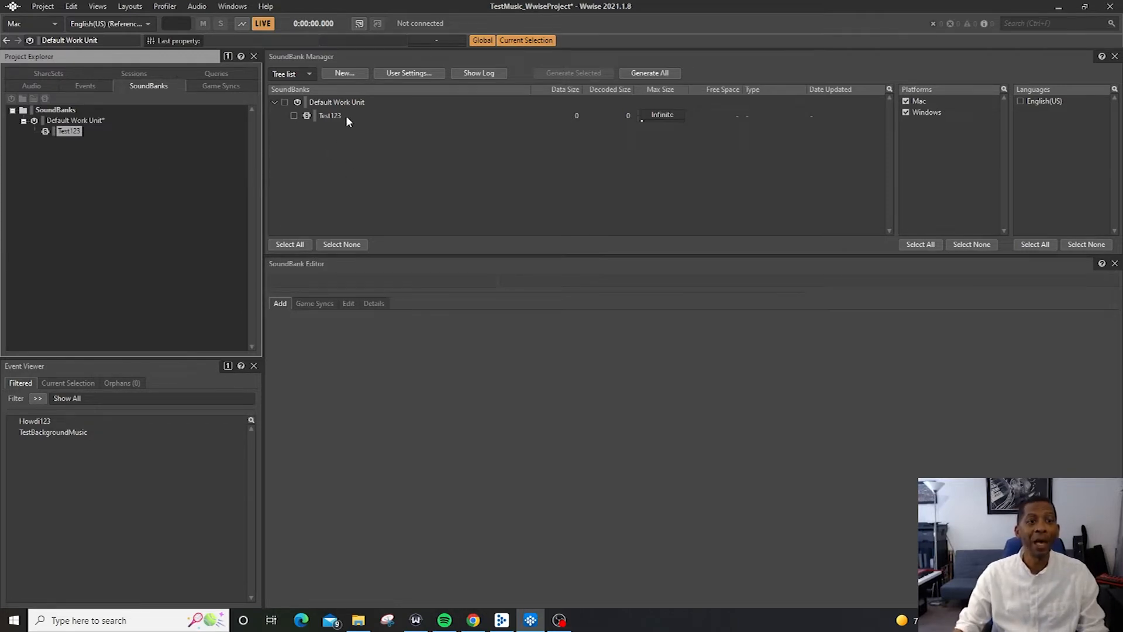
left_click(330, 116)
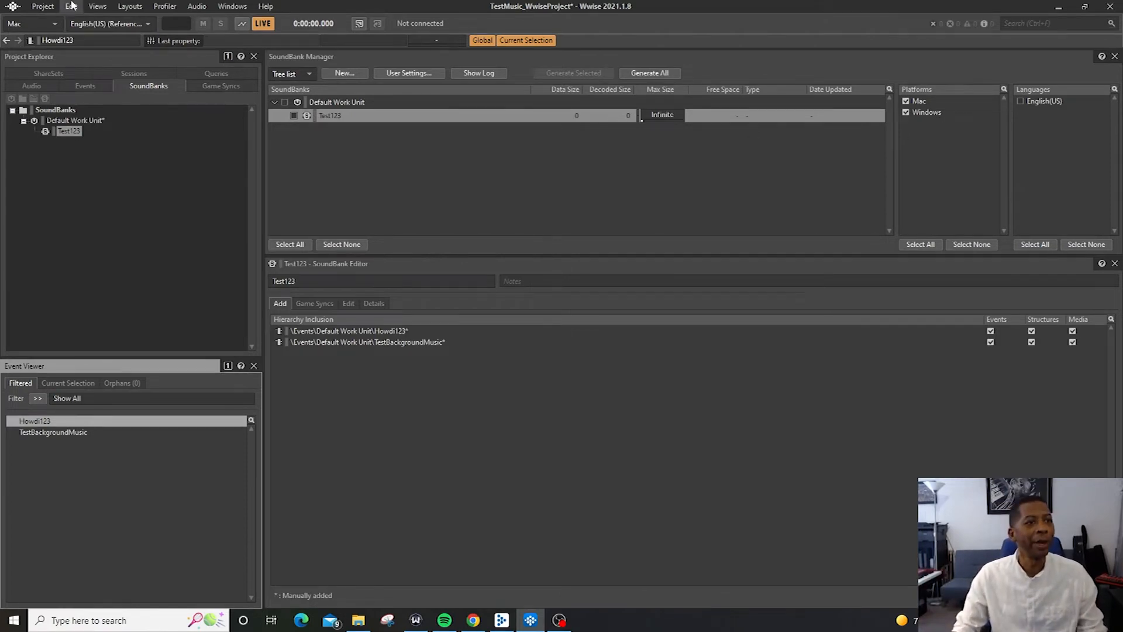
In Platform Manager, add an Android target platform based on Mac.
left_click(42, 6)
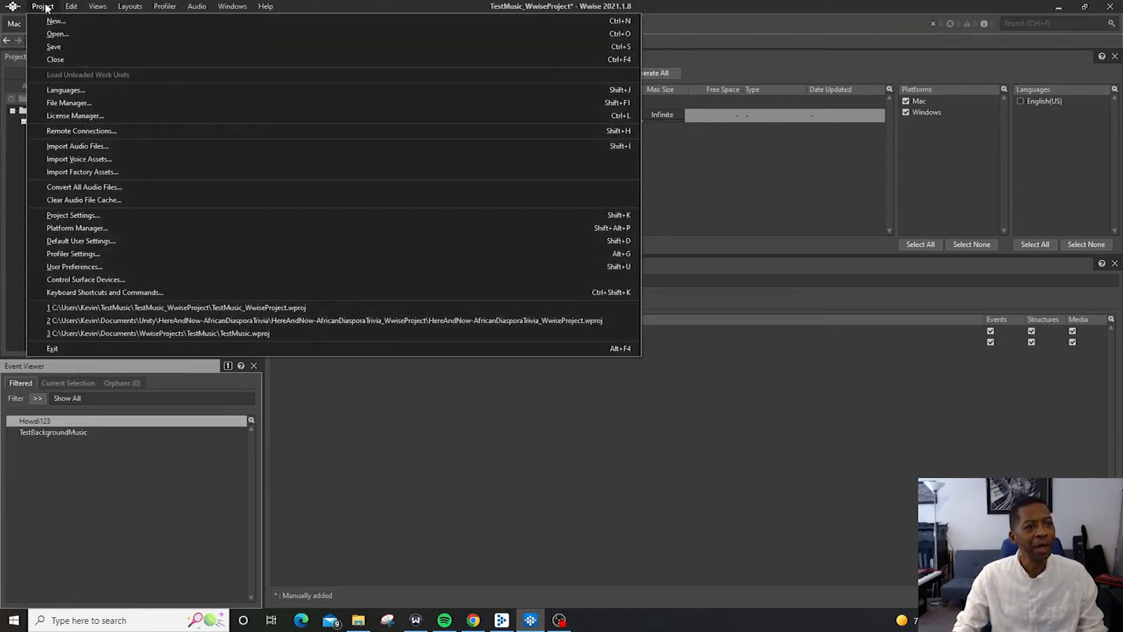
mouse_move(78, 228)
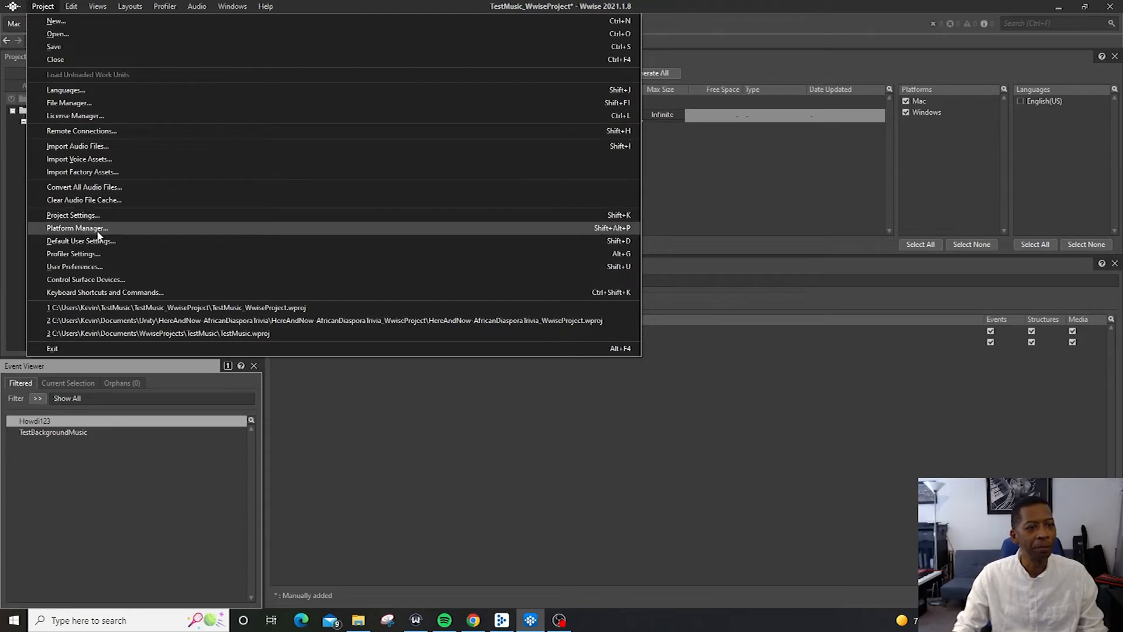
left_click(76, 228)
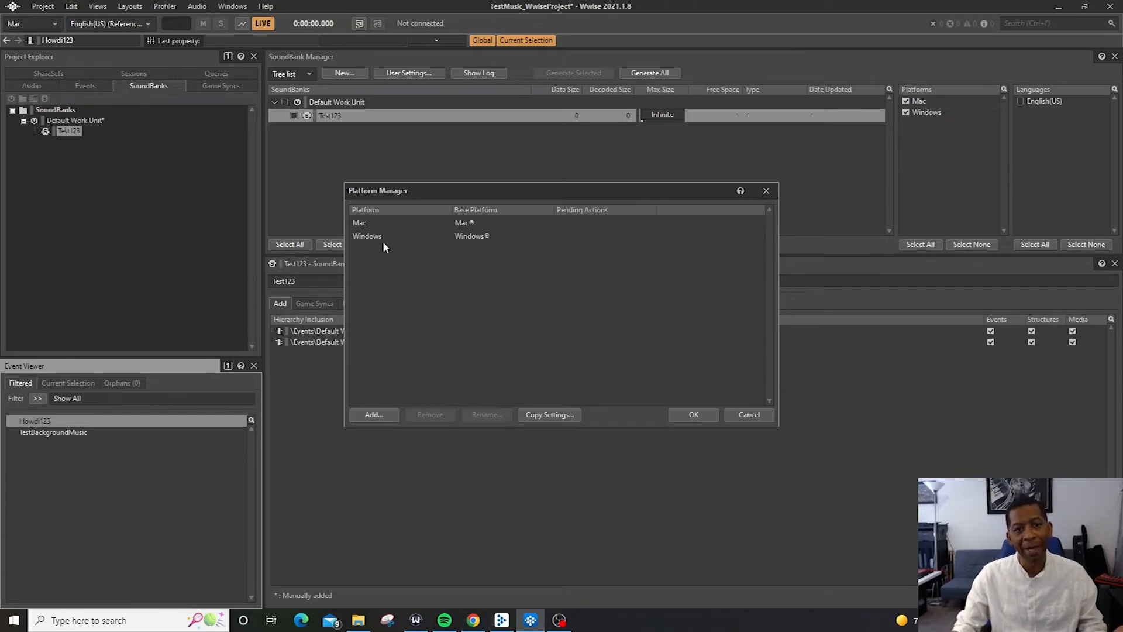
left_click(373, 414)
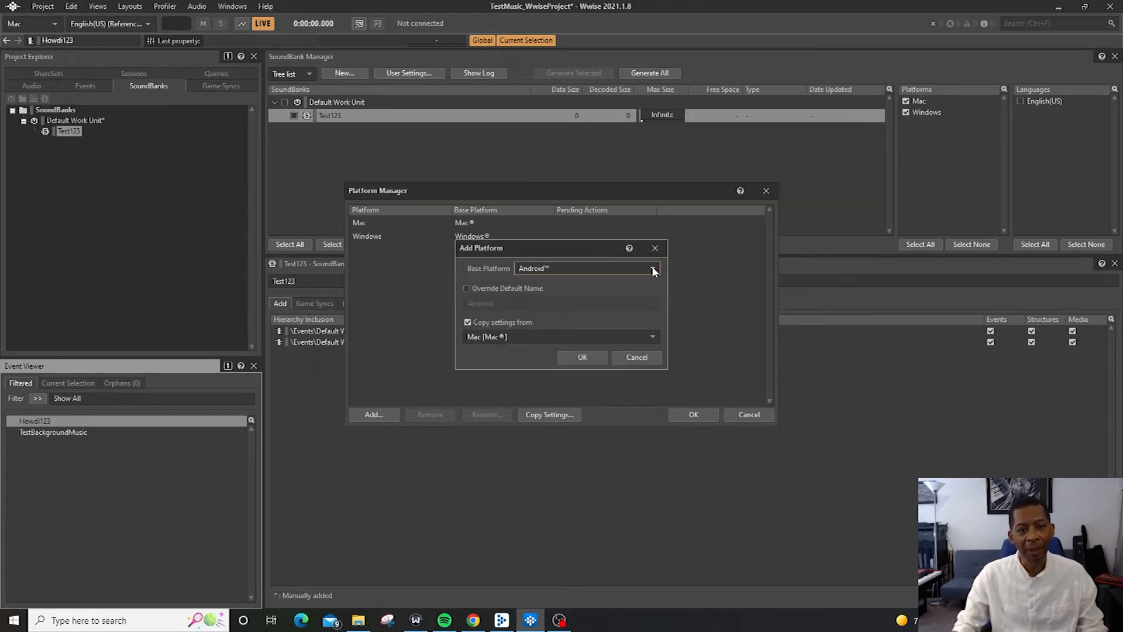
left_click(652, 268)
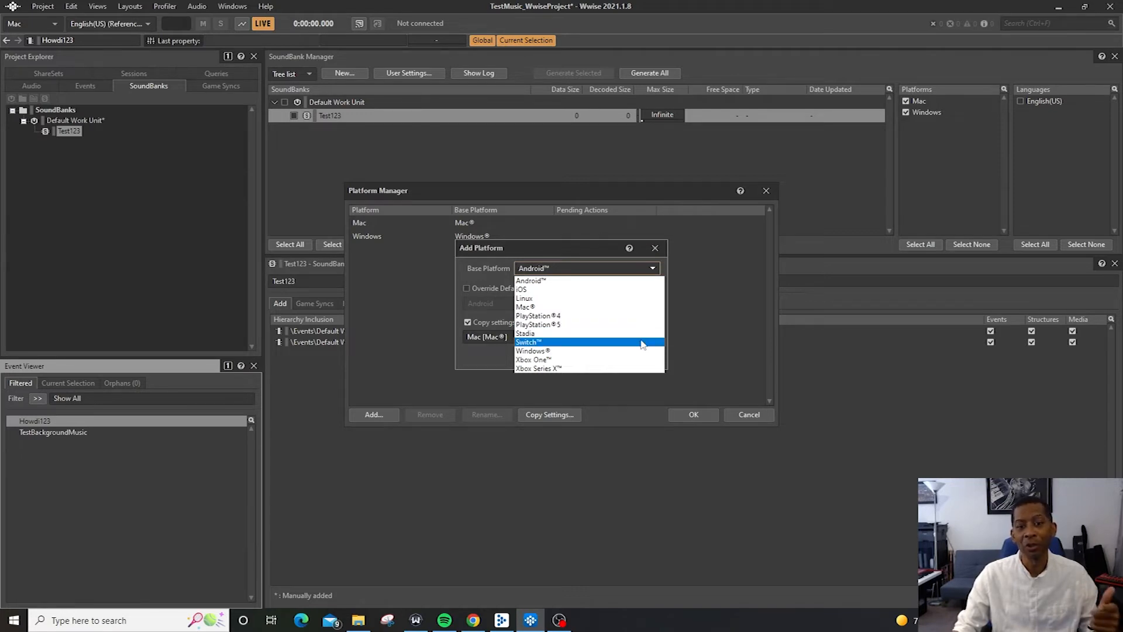
mouse_move(638, 368)
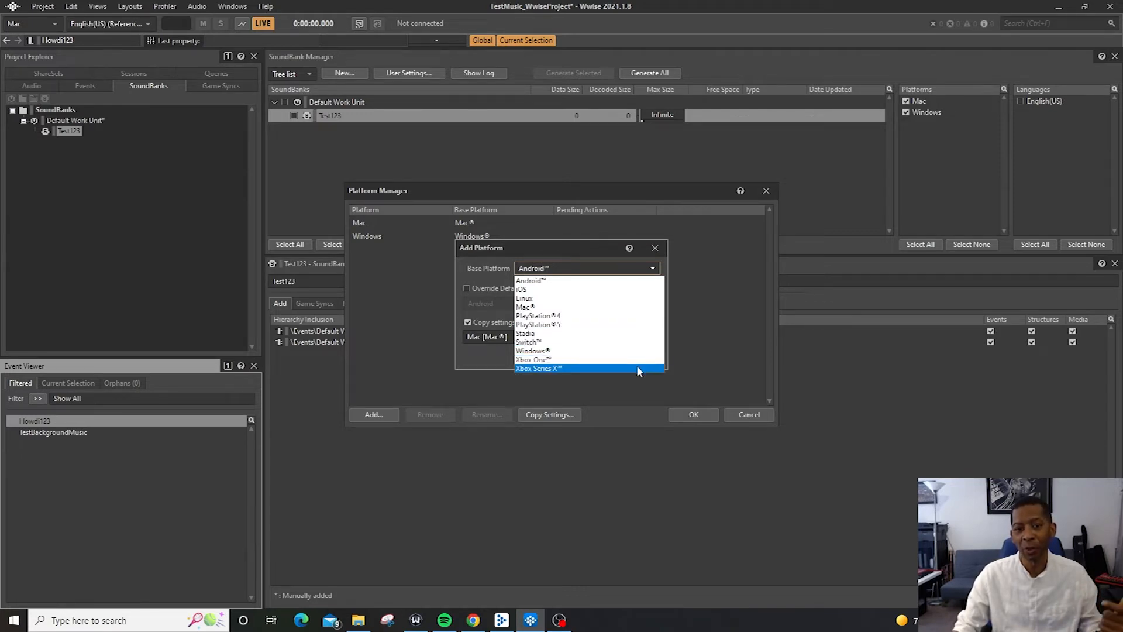
mouse_move(521, 289)
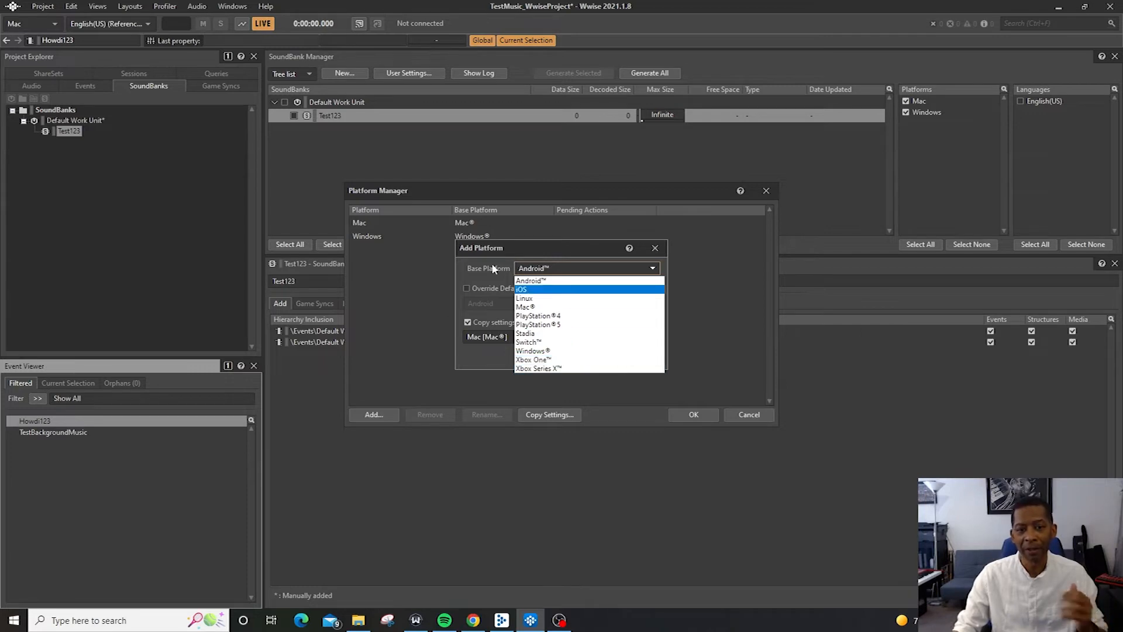
mouse_move(567, 279)
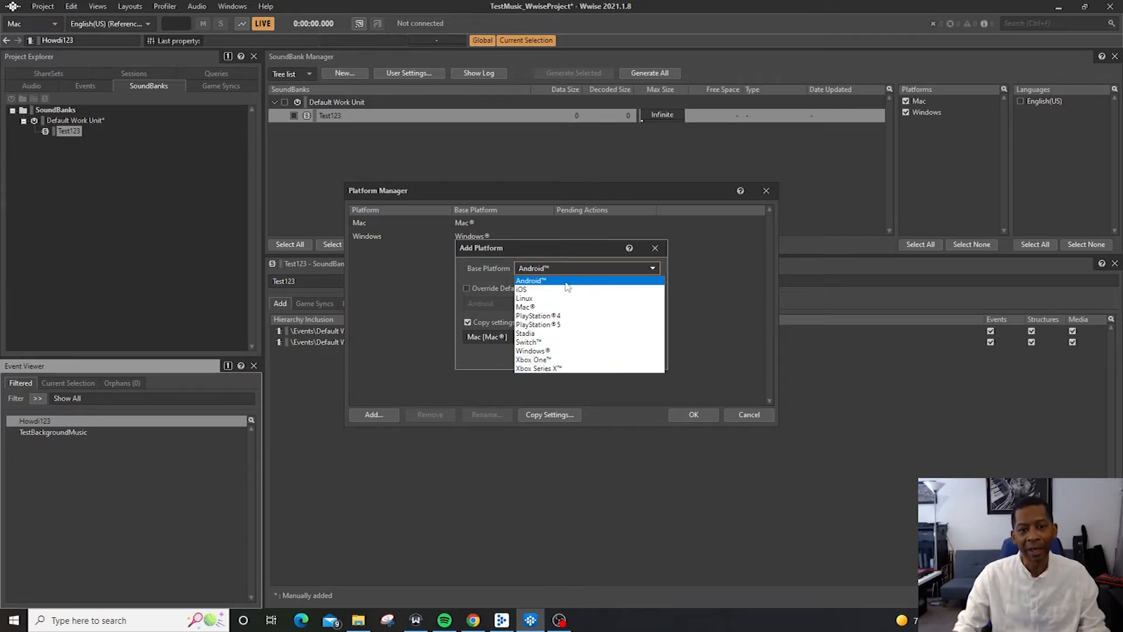
left_click(531, 280)
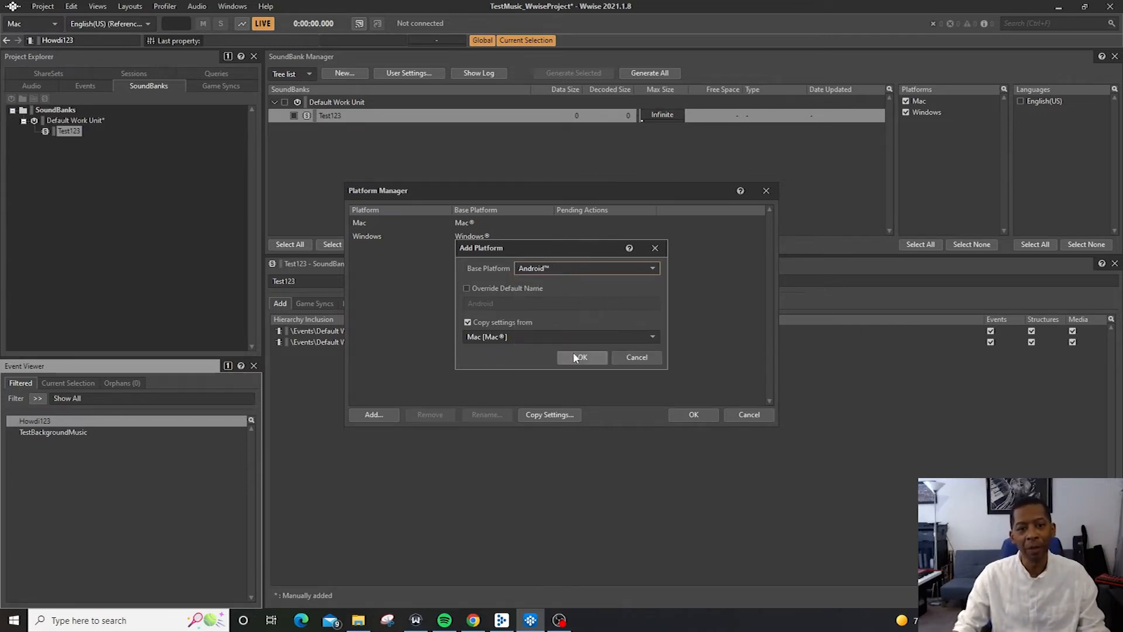
left_click(582, 358)
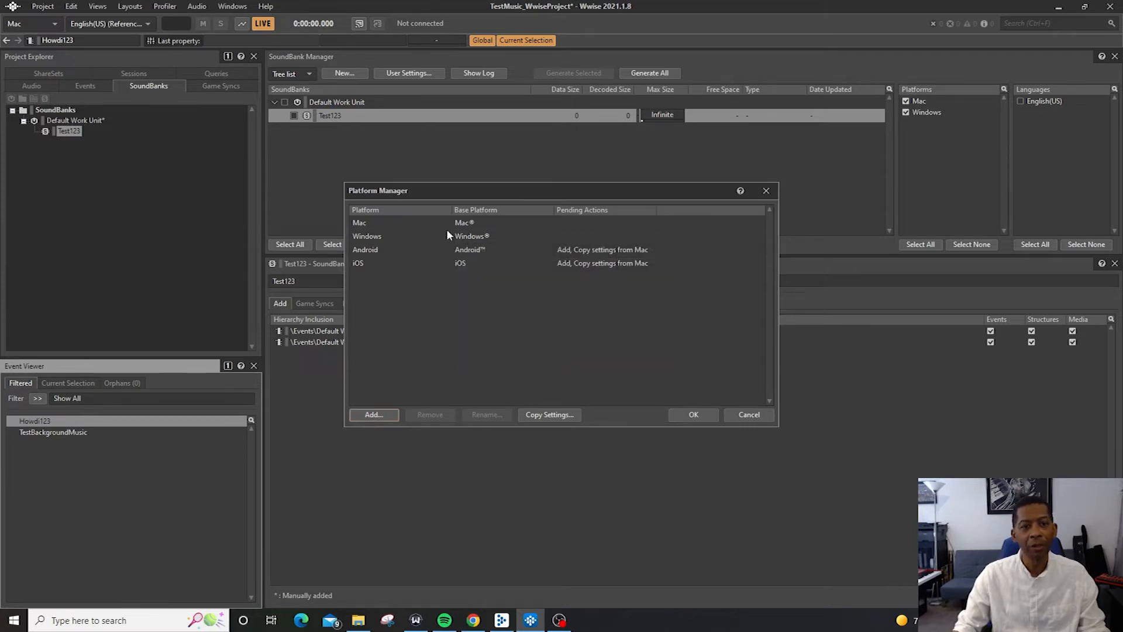
mouse_move(392, 270)
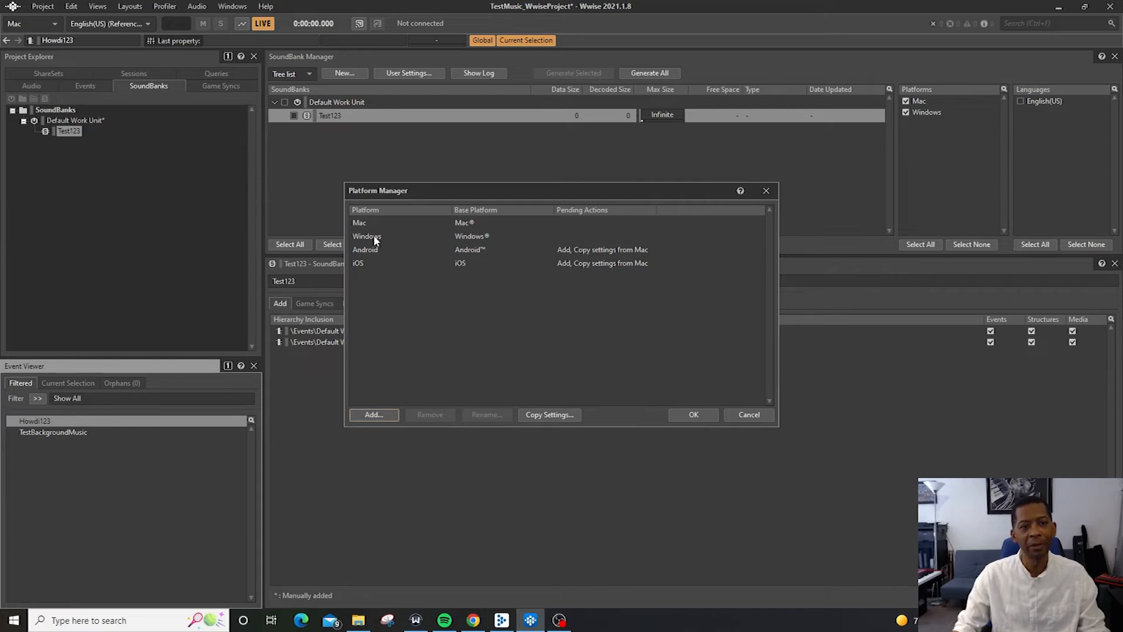
Apply the Android and iOS platforms, confirm the warning and let the project reload.
left_click(693, 414)
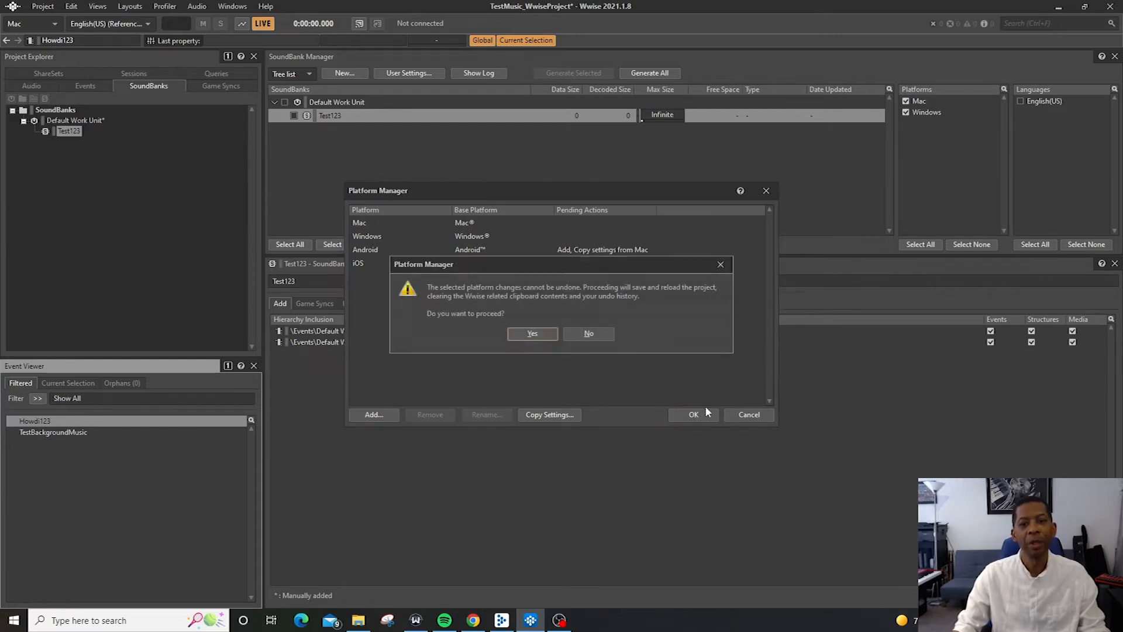
mouse_move(557, 289)
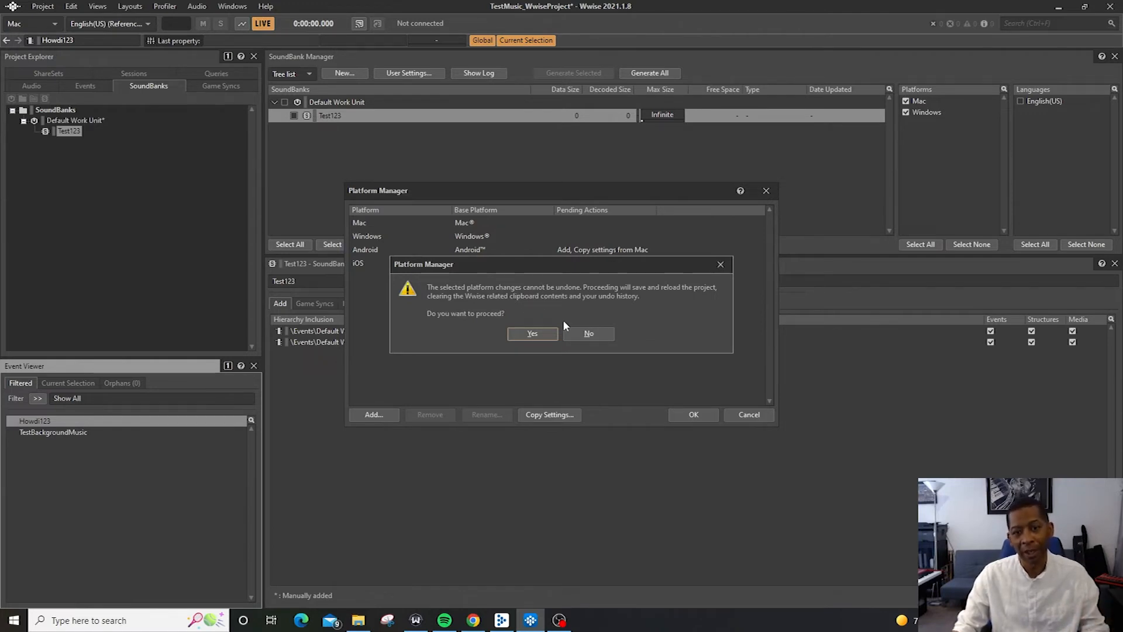
mouse_move(644, 306)
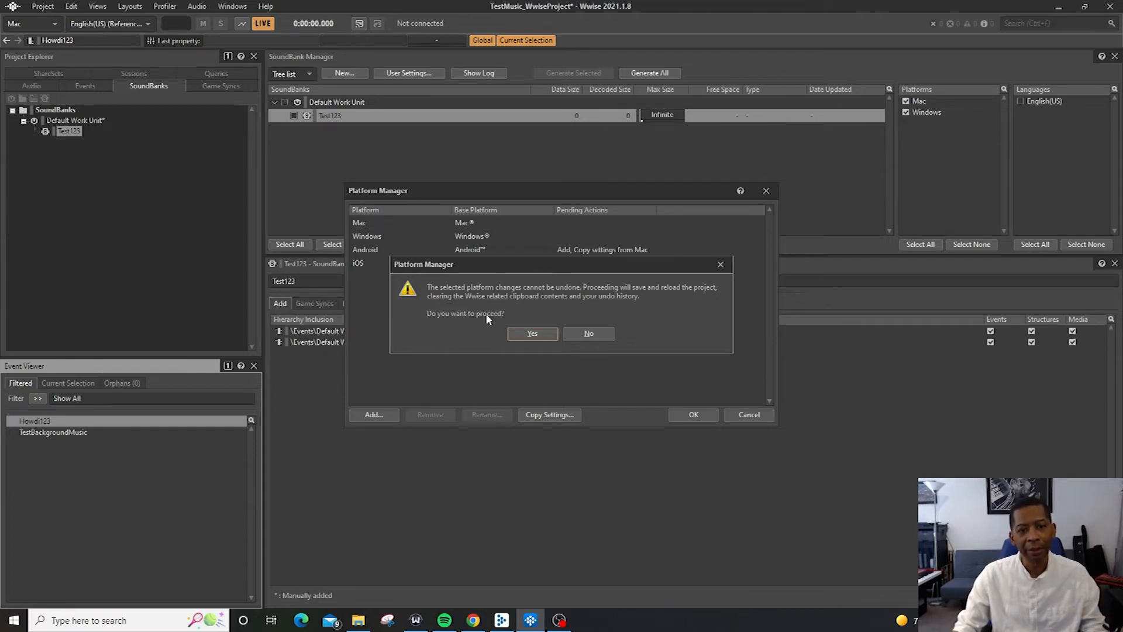
mouse_move(533, 334)
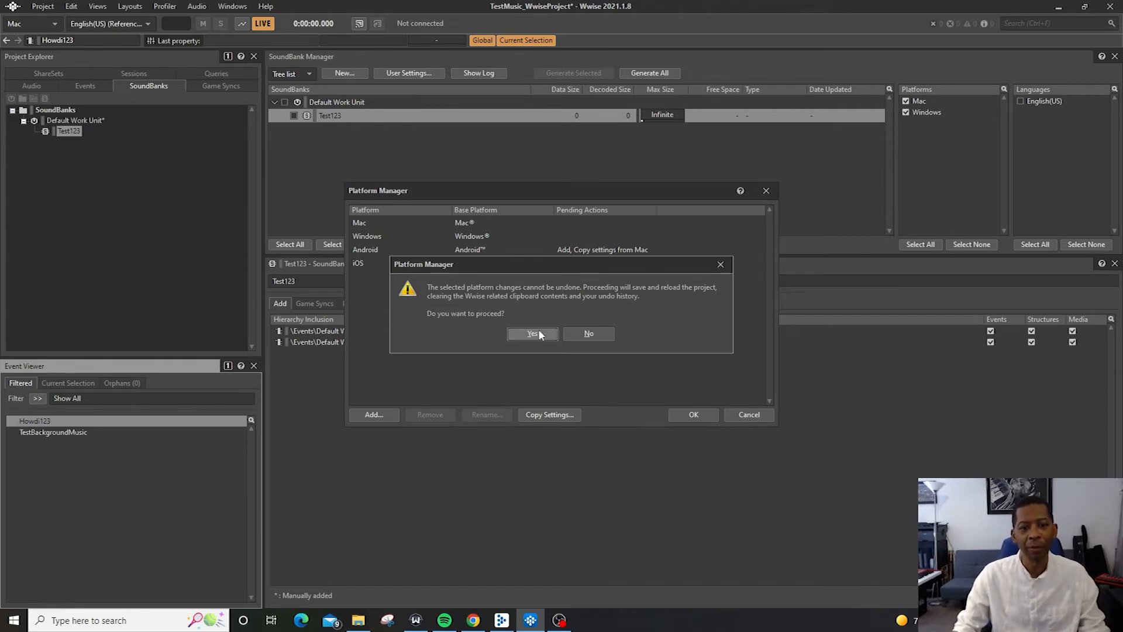
left_click(532, 333)
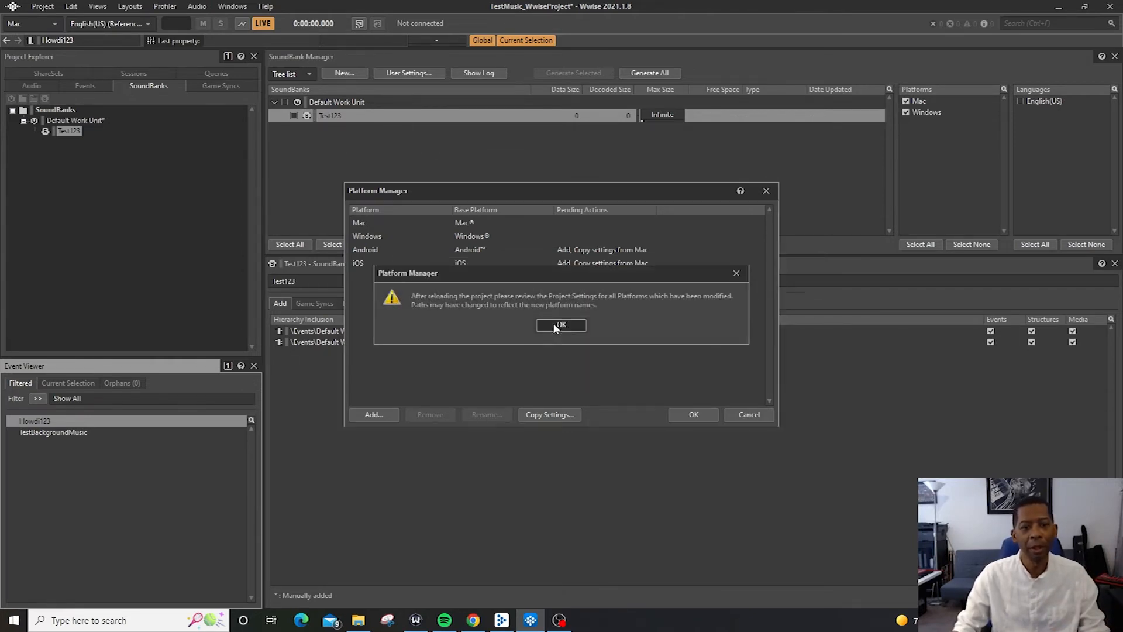
left_click(560, 324)
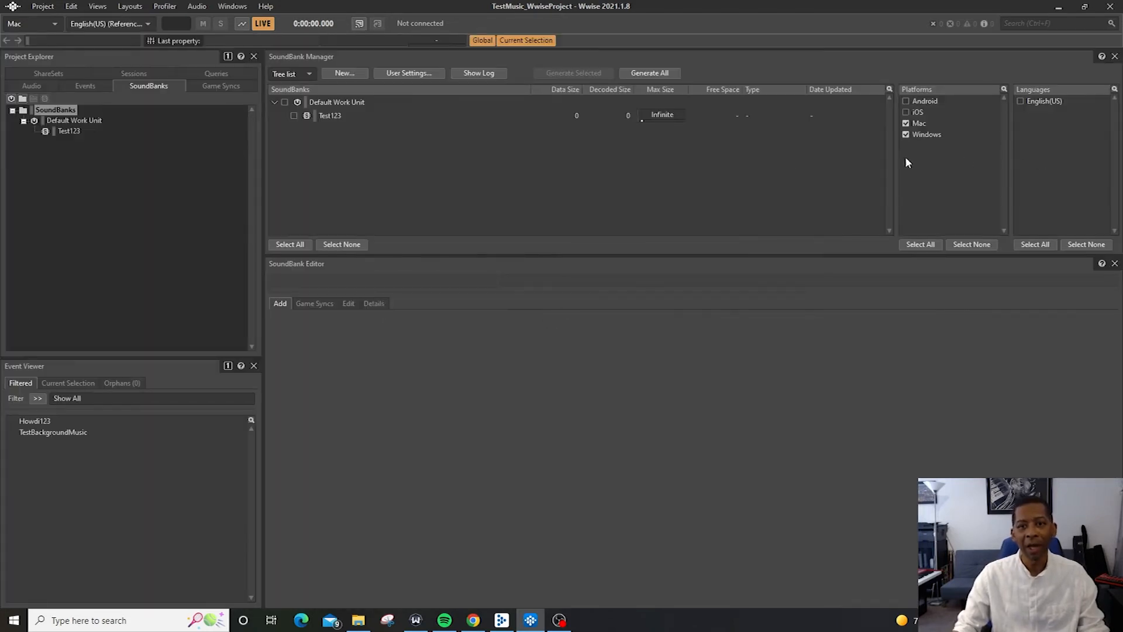
mouse_move(911, 158)
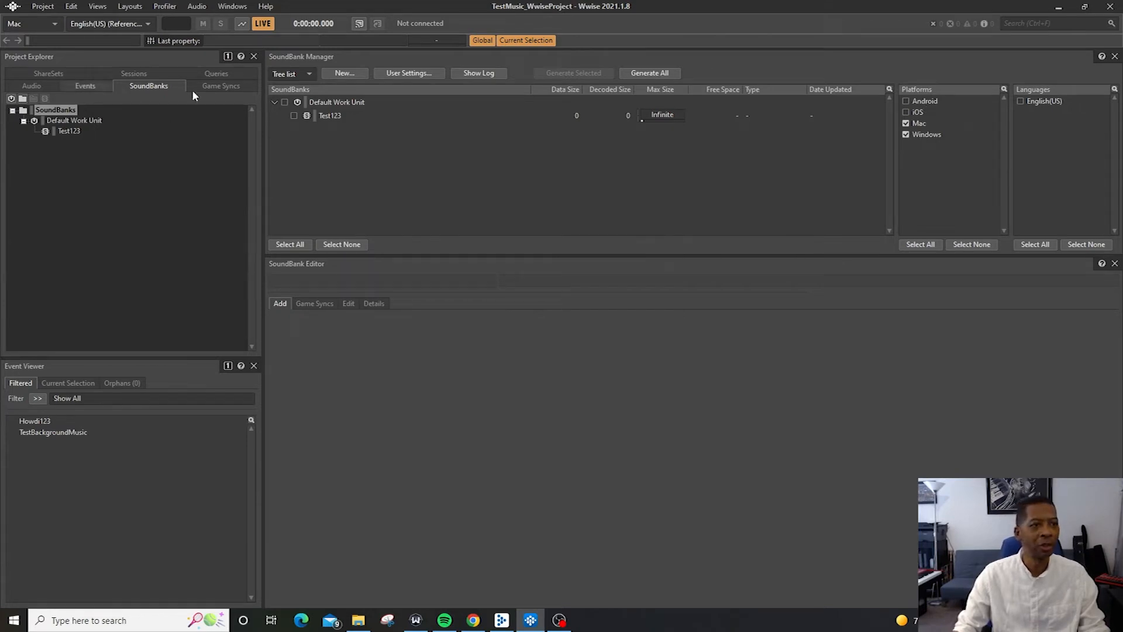
Enable Android and iOS in the SoundBank Manager platforms list alongside Mac and Windows.
left_click(926, 101)
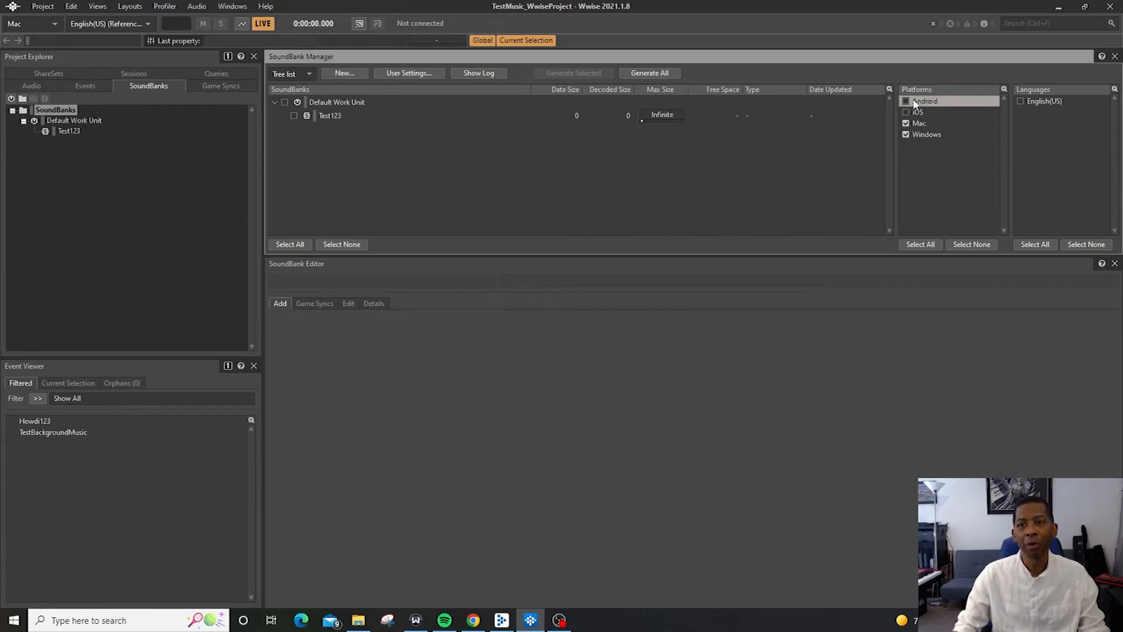
left_click(918, 112)
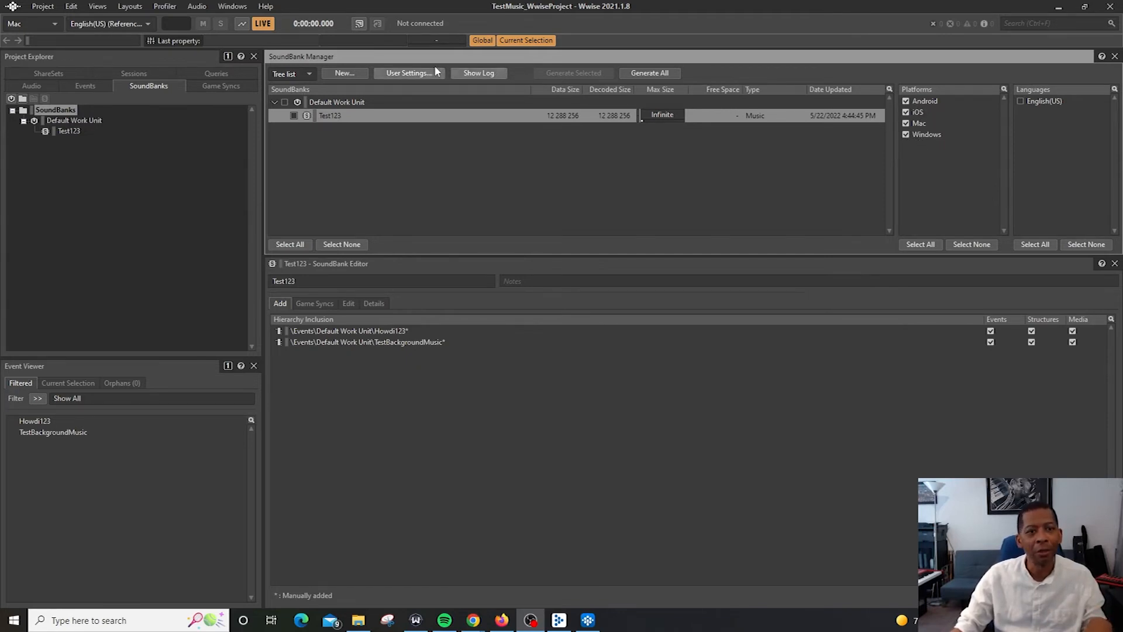
left_click(407, 72)
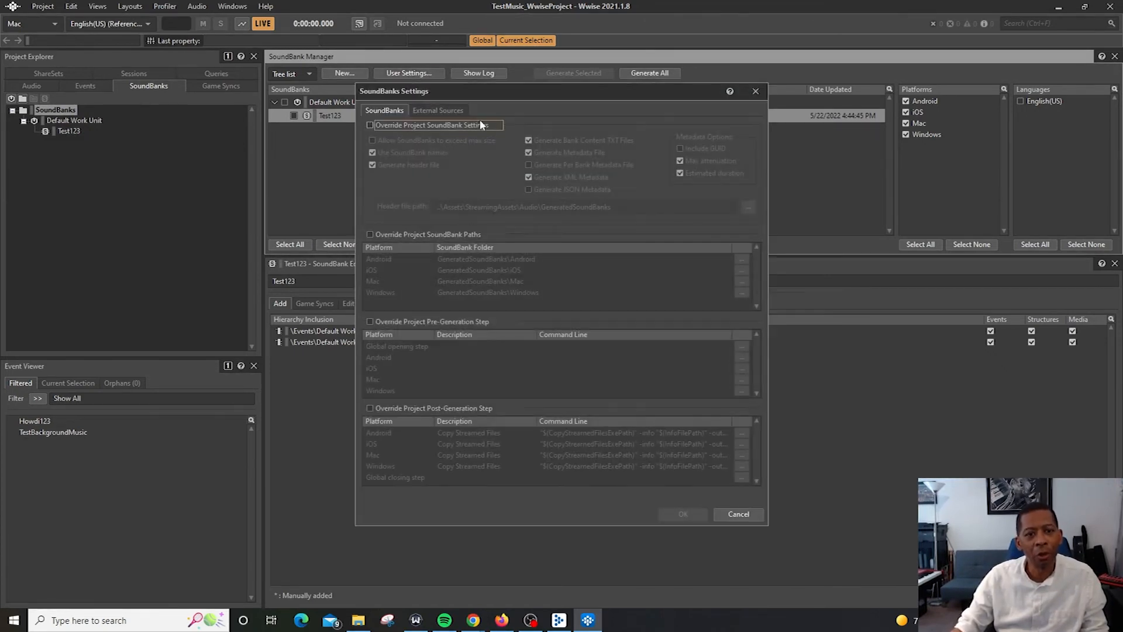
mouse_move(441, 291)
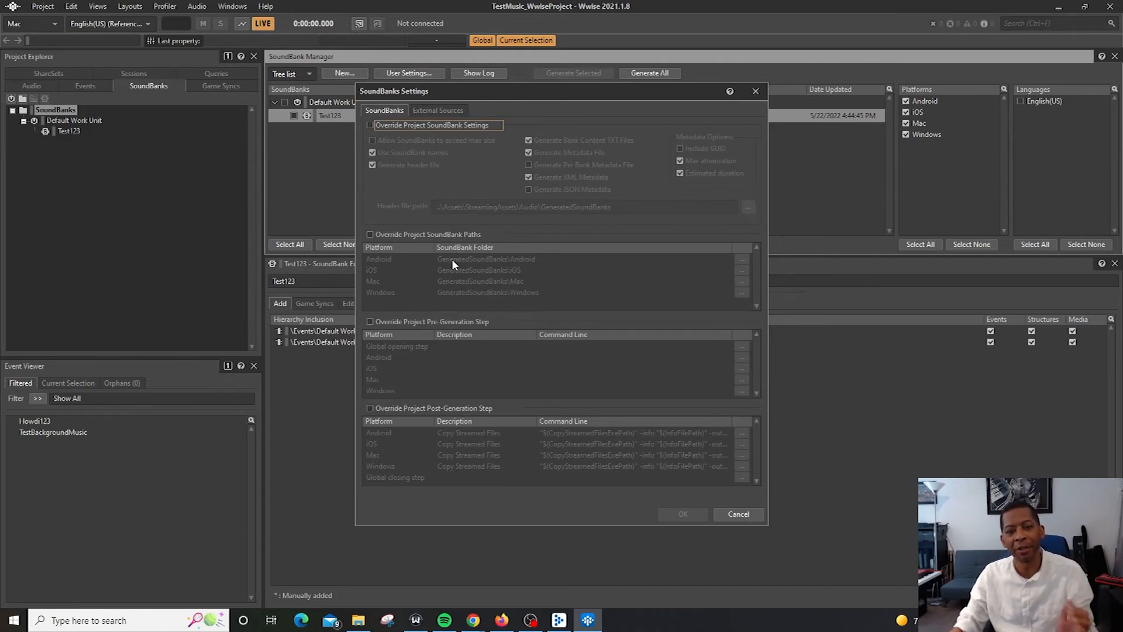
mouse_move(718, 491)
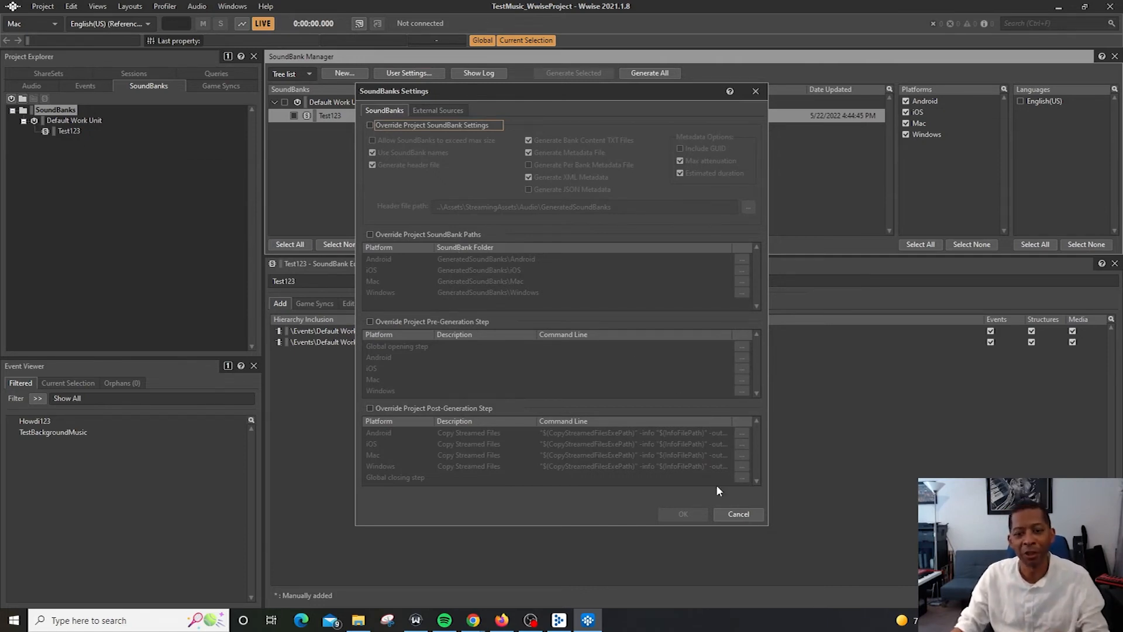
left_click(739, 514)
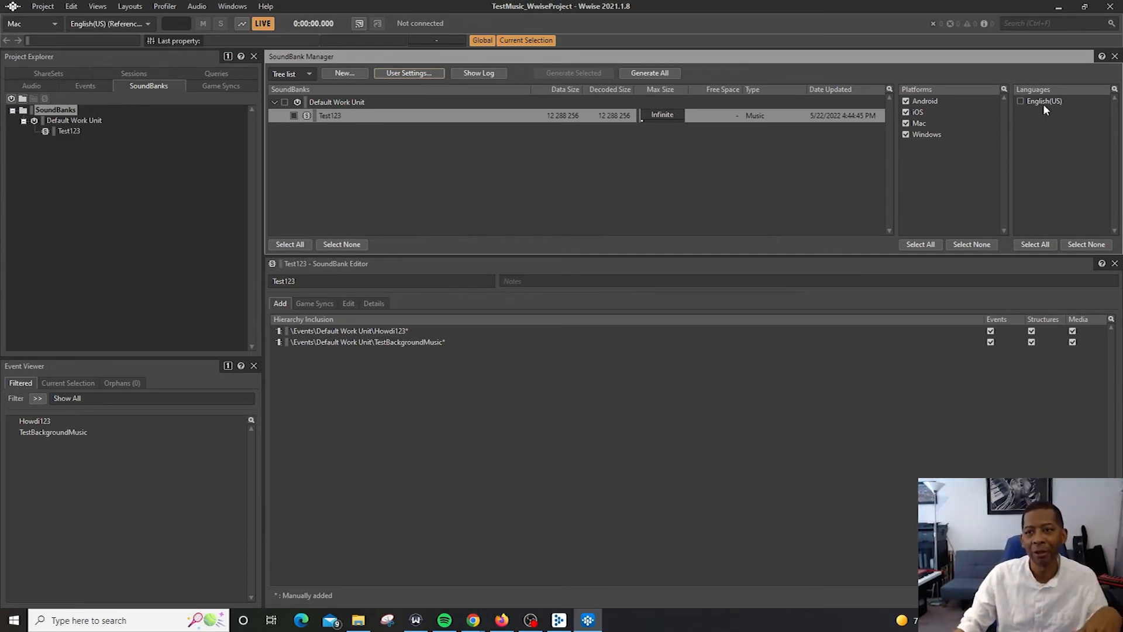
Enable English(US), run Generate All for the four platforms, close the report and generate again.
left_click(1046, 100)
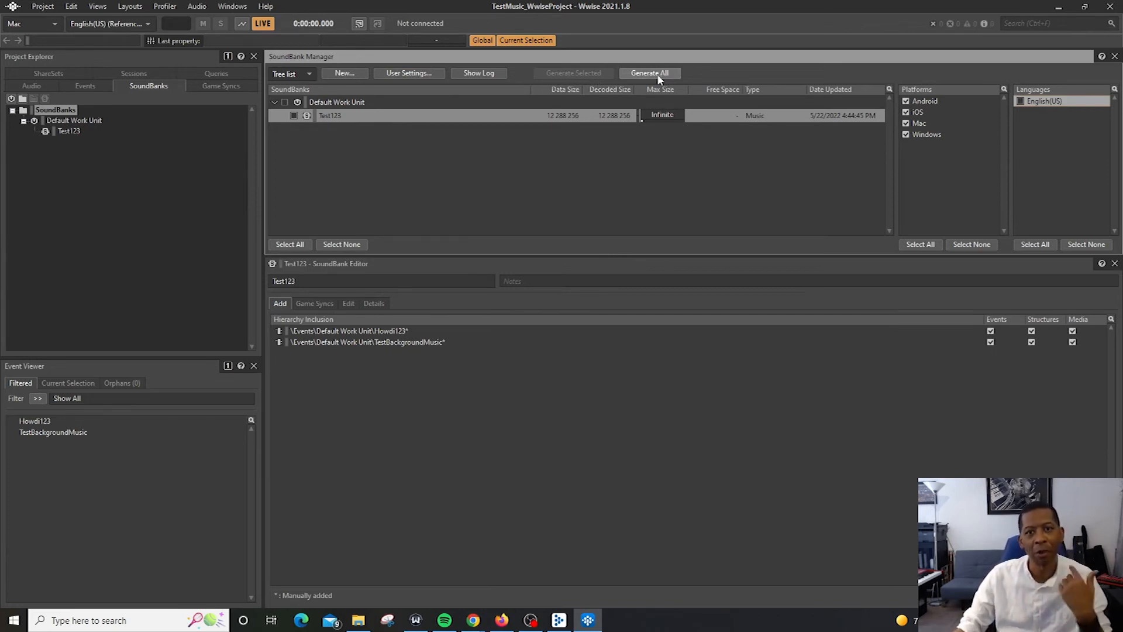
left_click(649, 72)
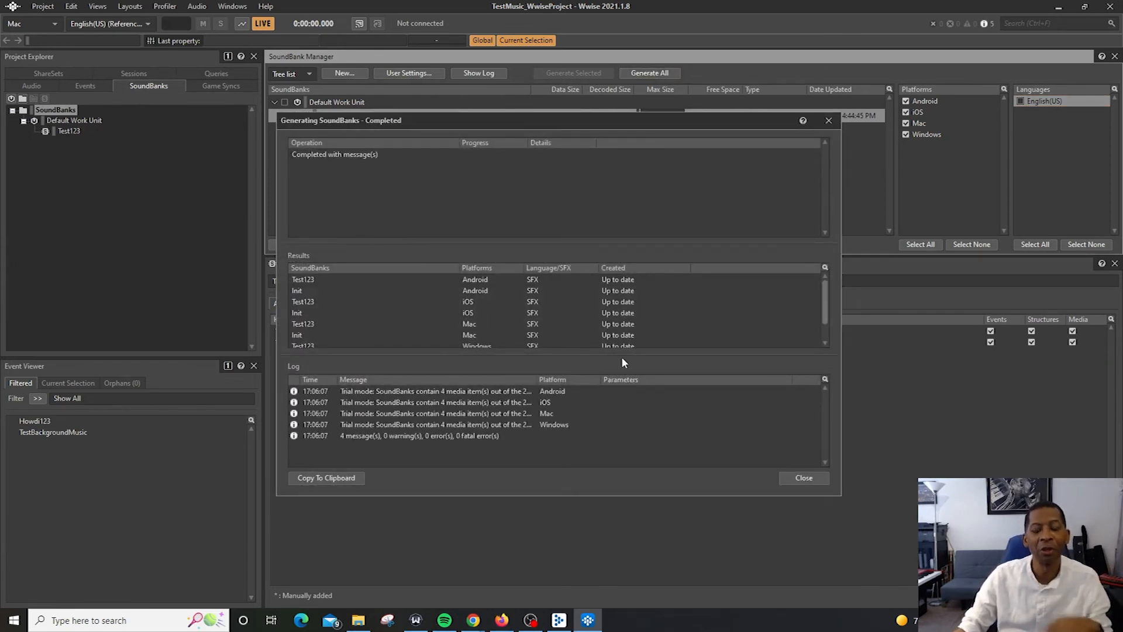
left_click(802, 477)
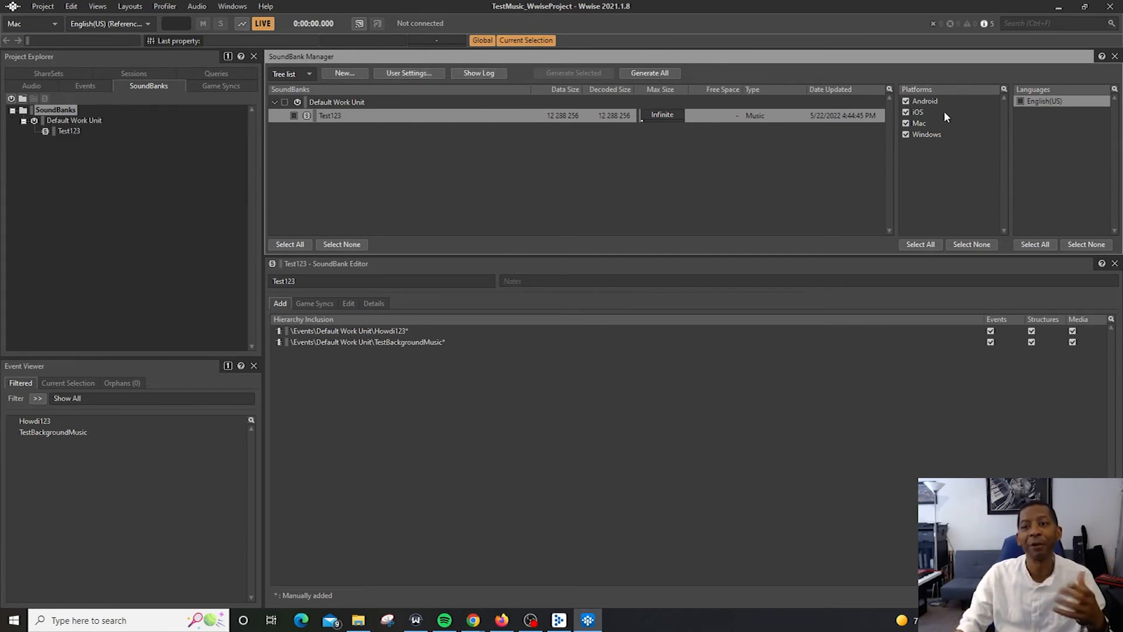
mouse_move(941, 144)
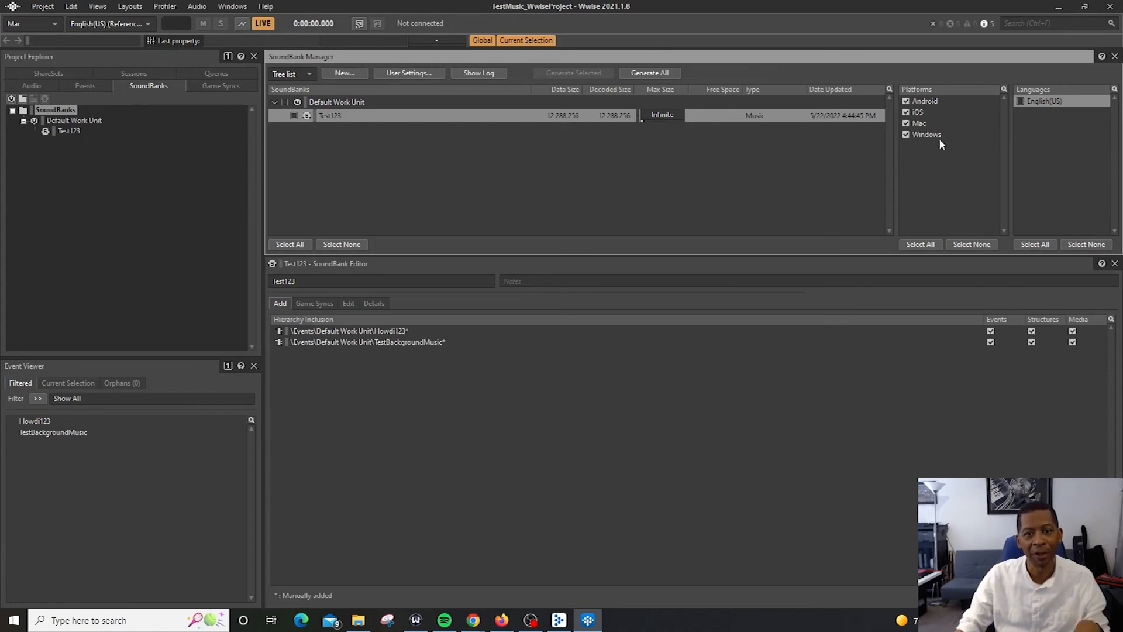
mouse_move(963, 140)
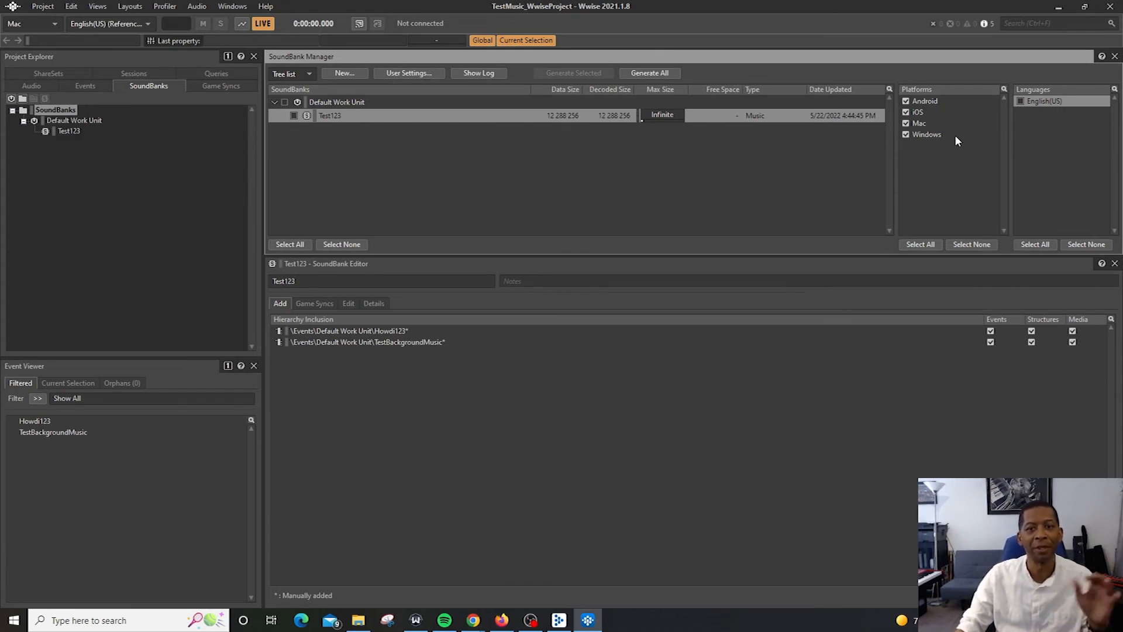
left_click(648, 72)
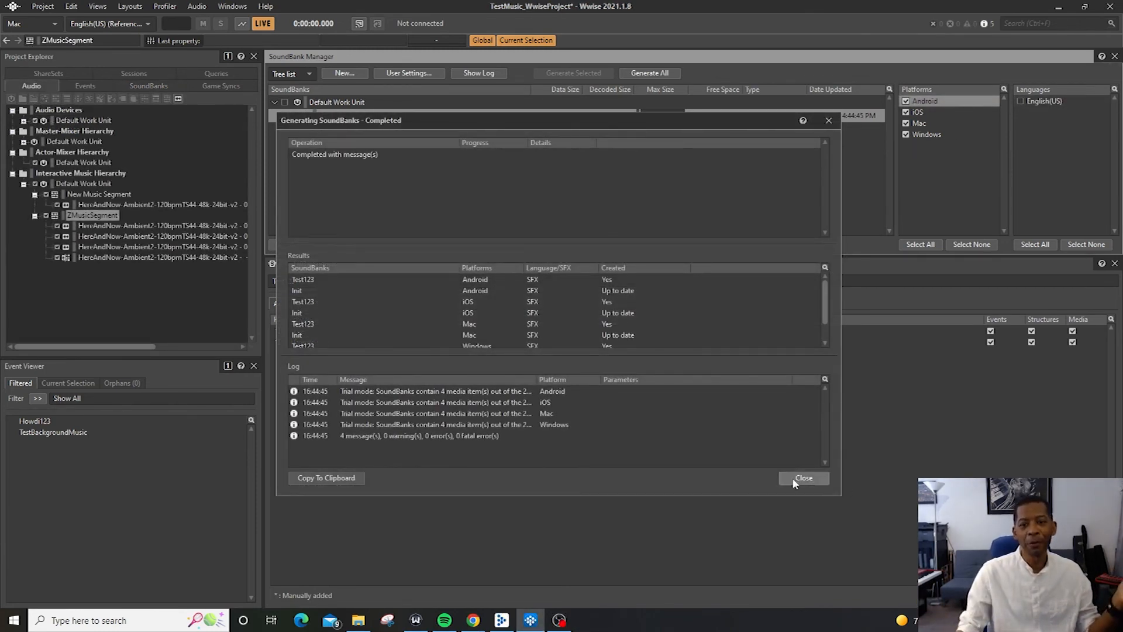
Close the second generation report and return to the SoundBank layout showing Test123.
left_click(802, 477)
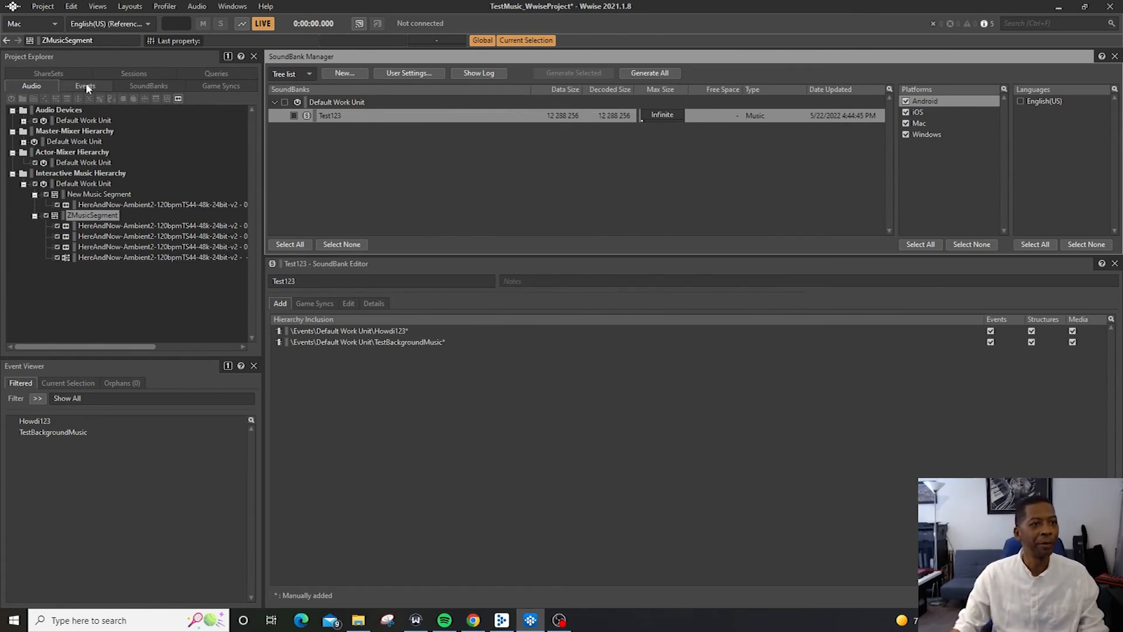
left_click(130, 6)
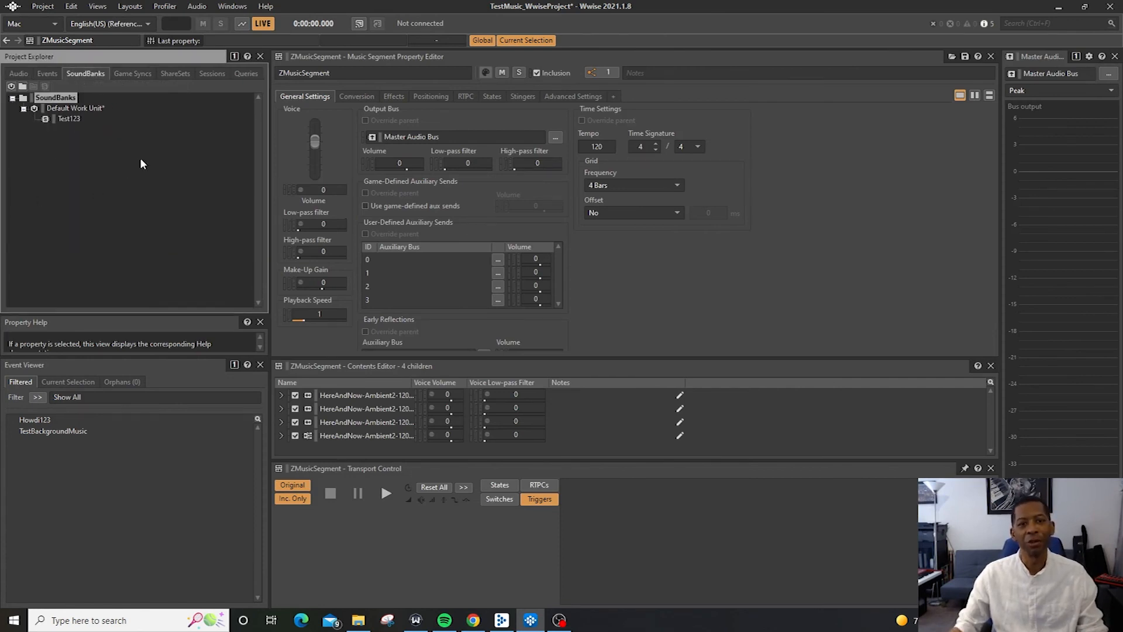
left_click(130, 7)
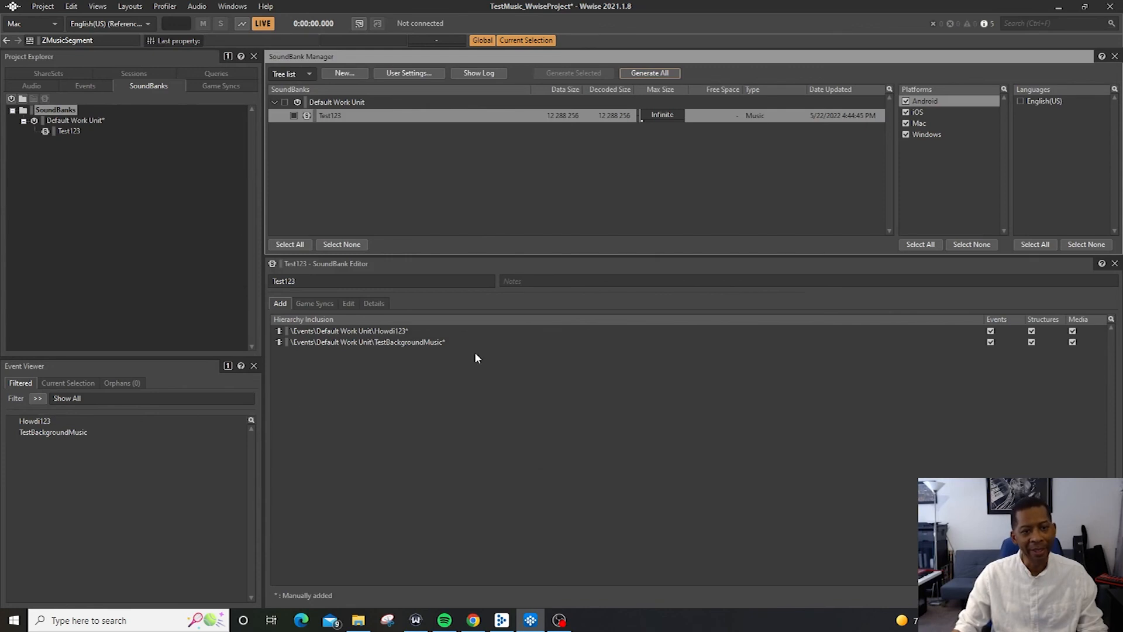
mouse_move(391, 145)
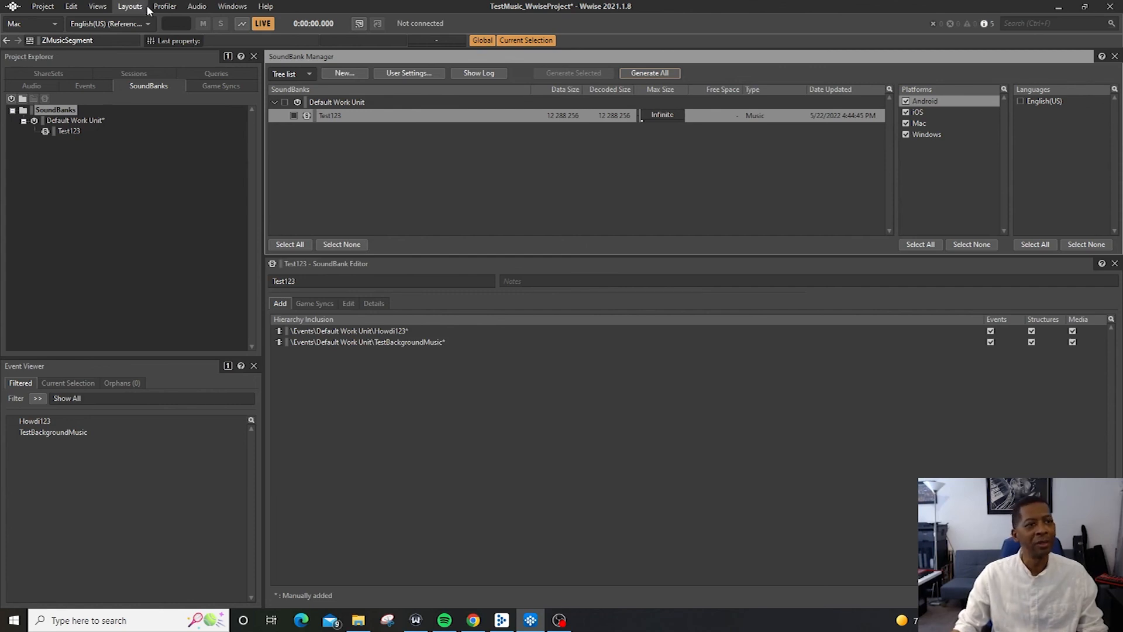
left_click(130, 6)
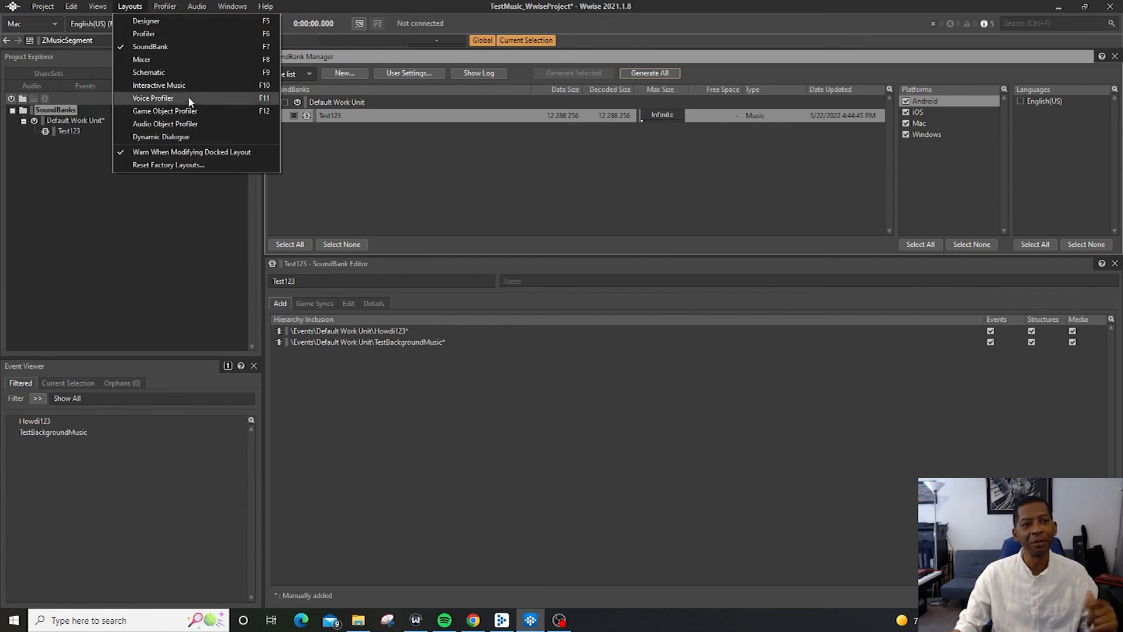
mouse_move(158, 86)
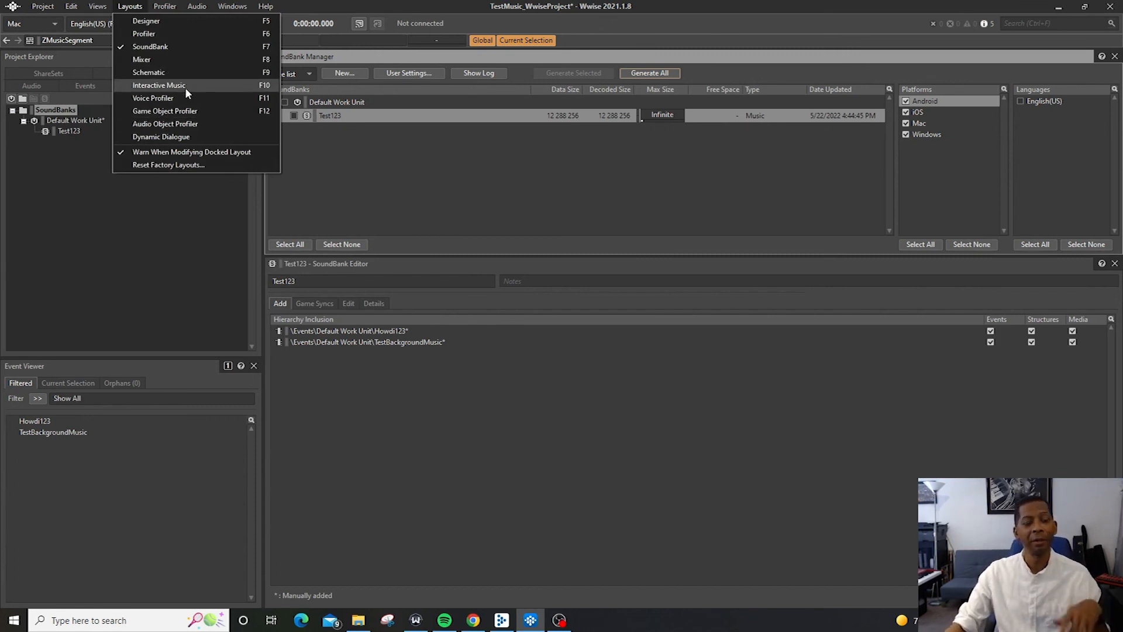
left_click(232, 7)
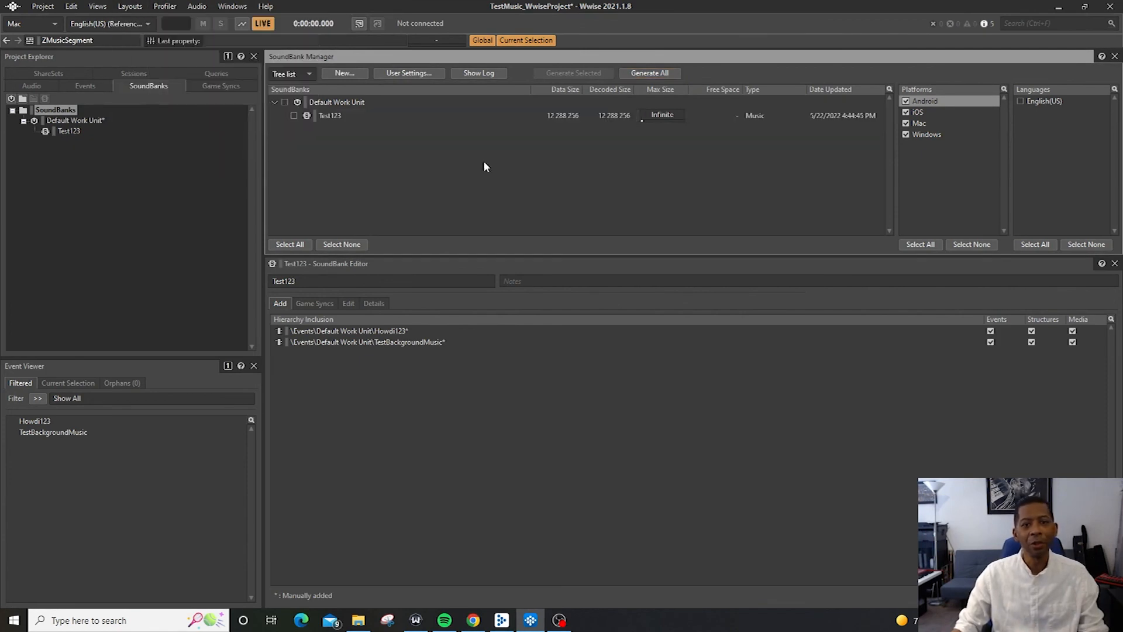
mouse_move(461, 153)
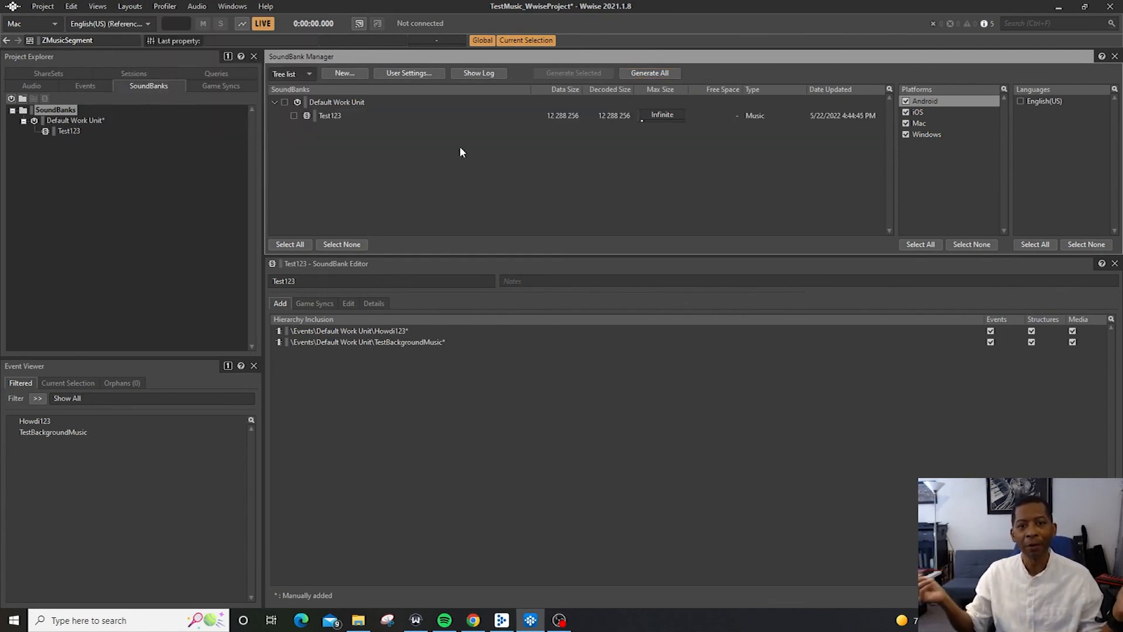